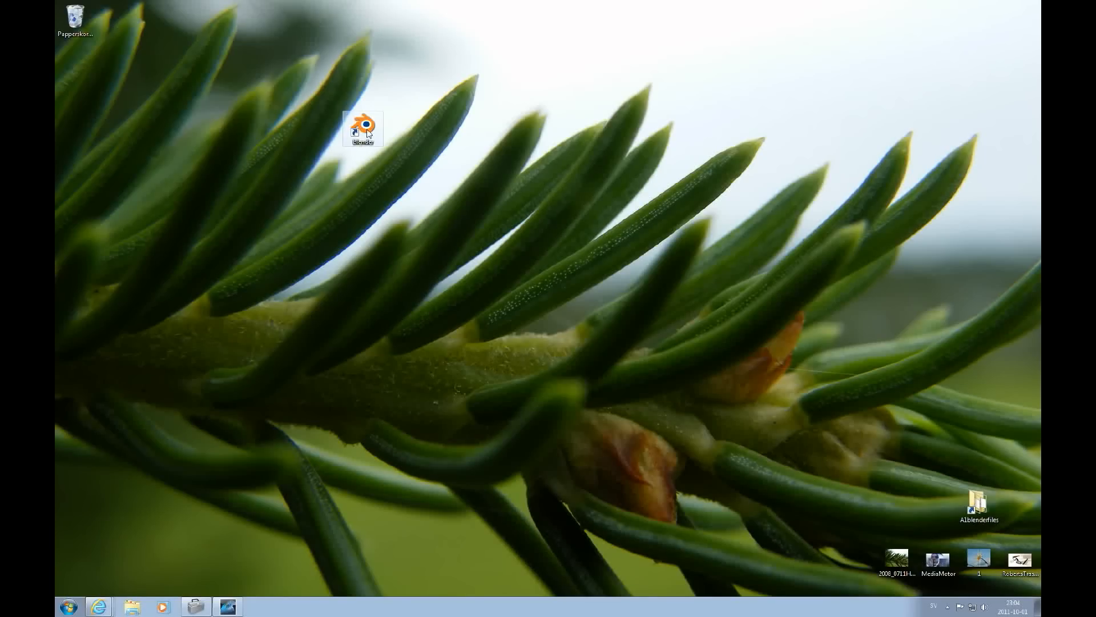
Launch Blender from the desktop shortcut into the default cube scene.
double_click(362, 126)
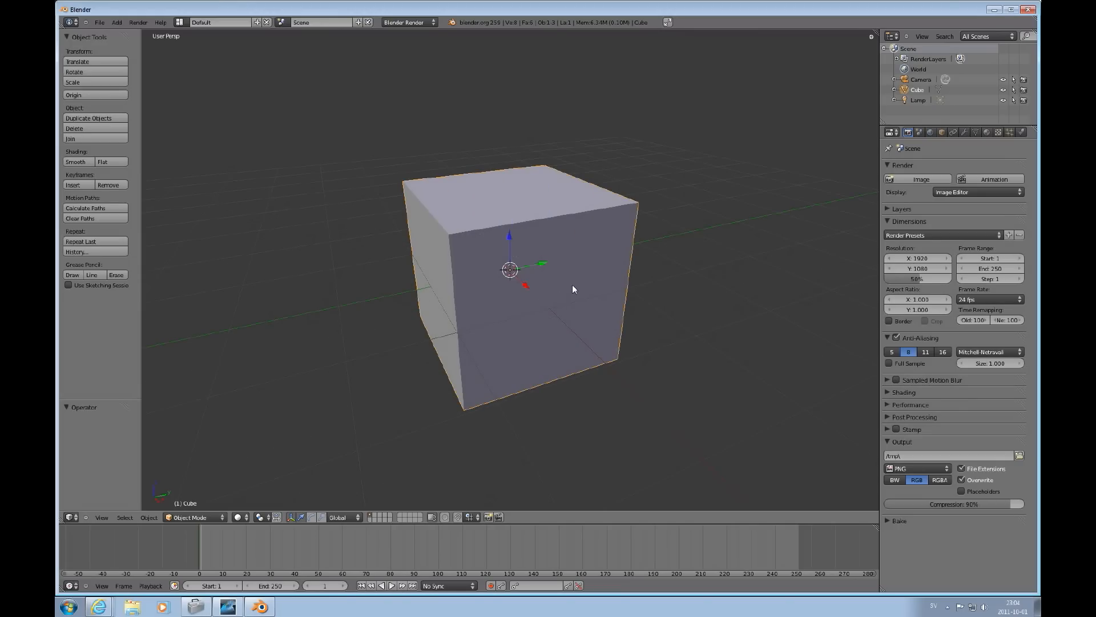
mouse_move(615, 281)
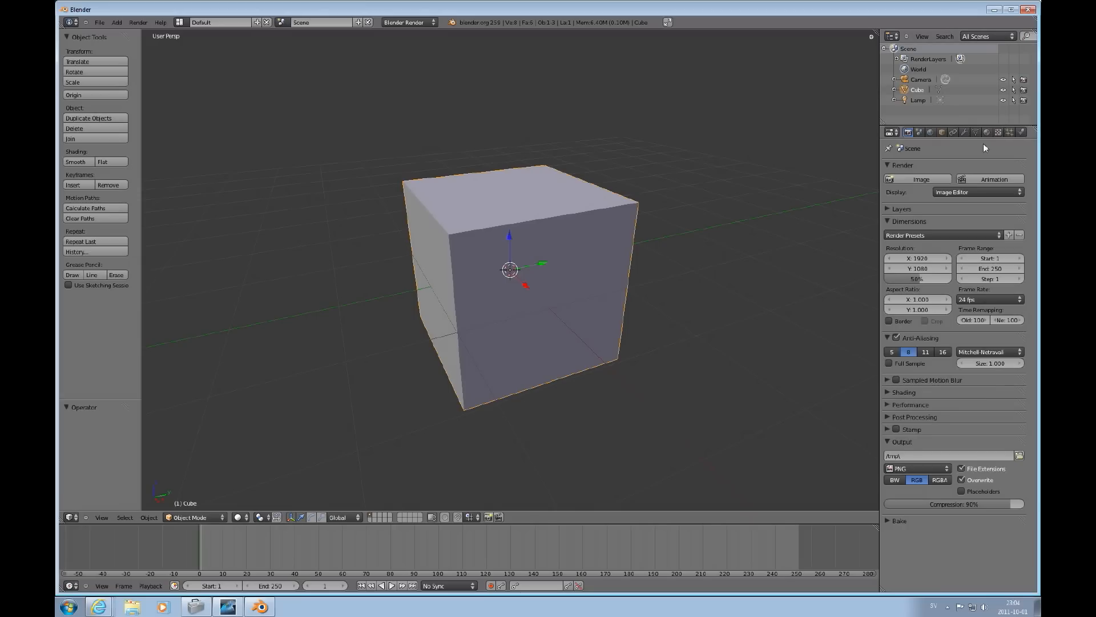
Create Material.001 on the cube and set its diffuse colour to green.
click(987, 132)
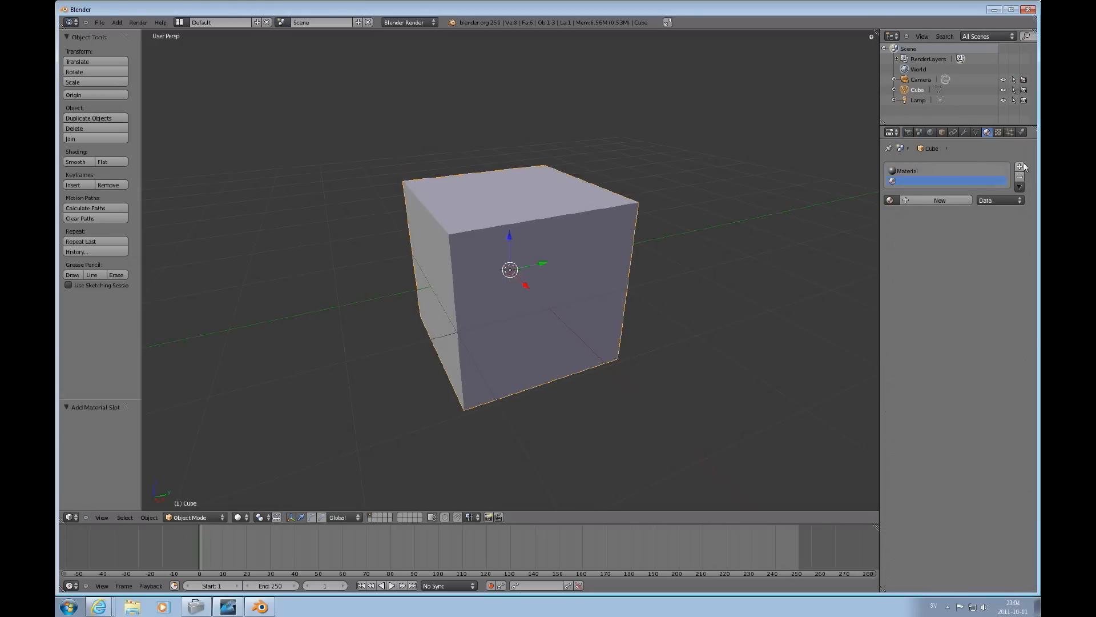
mouse_move(888, 198)
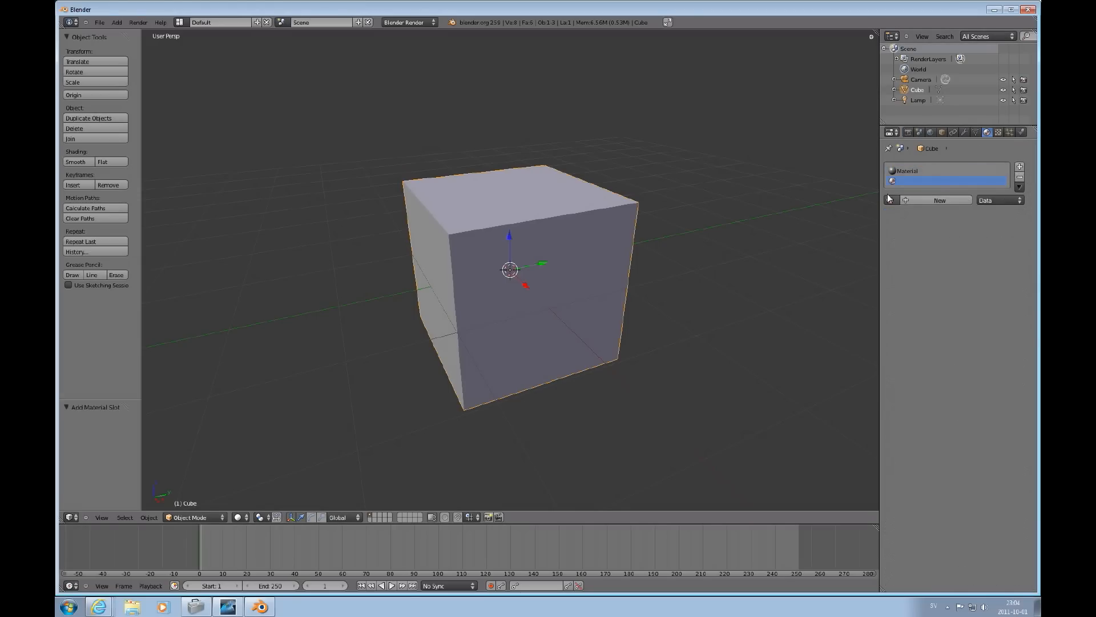
click(940, 200)
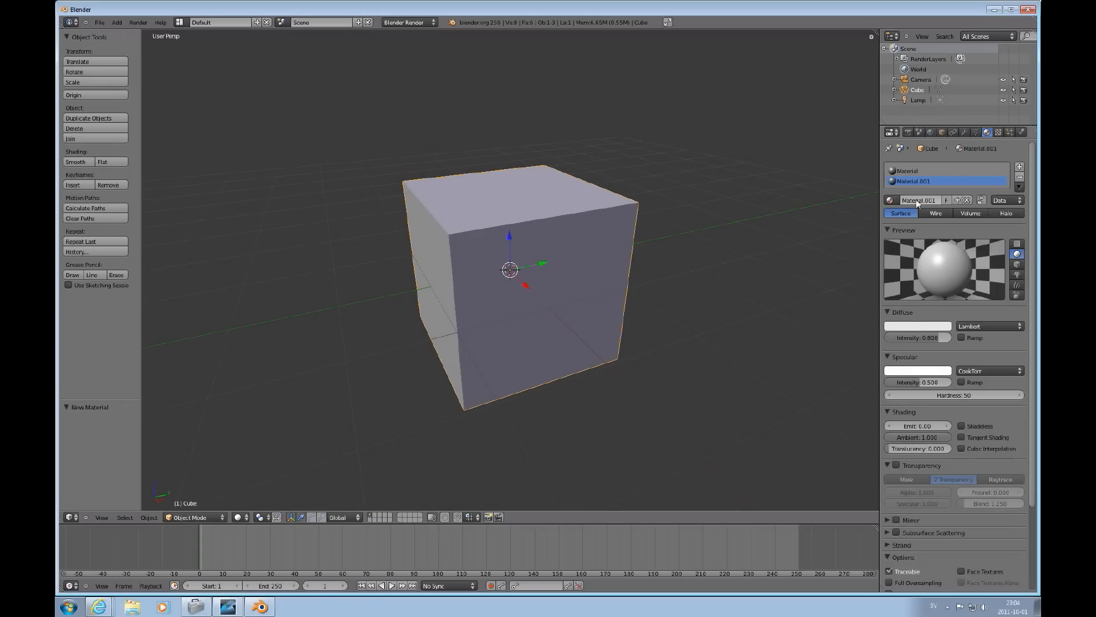
click(917, 326)
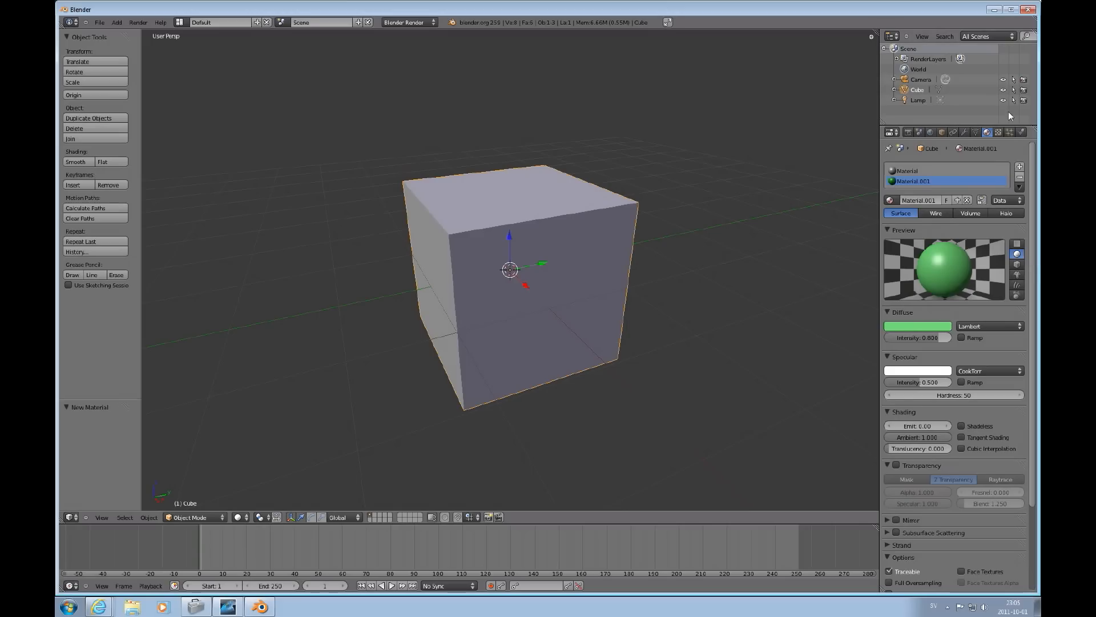
mouse_move(998, 132)
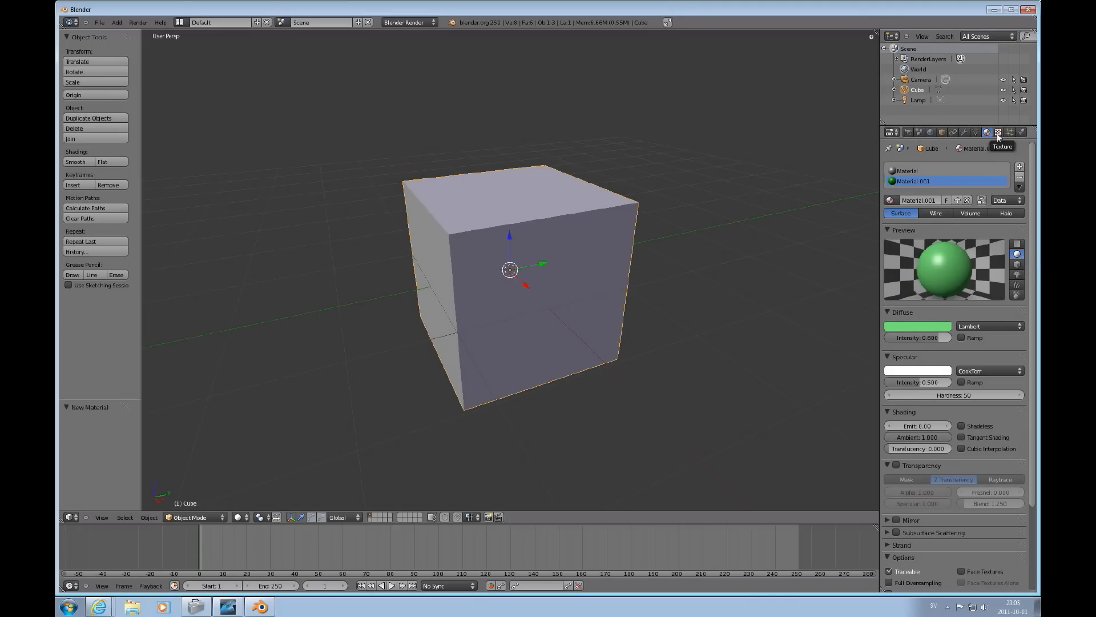
Add a new texture to the material and change its type from Clouds to Image or Movie.
click(998, 132)
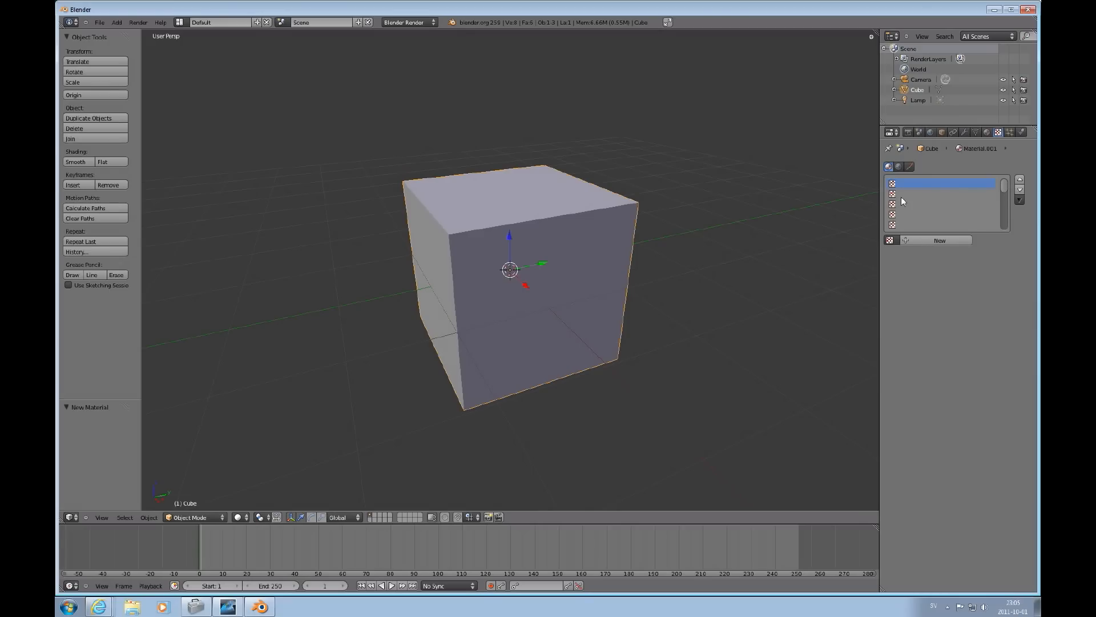
click(939, 240)
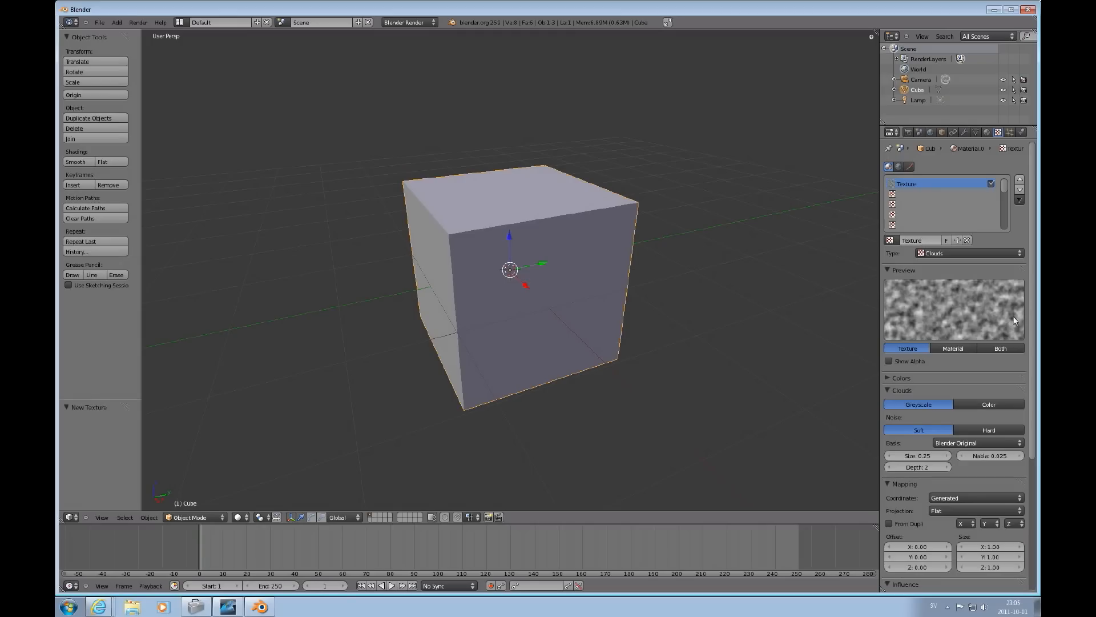
mouse_move(992, 275)
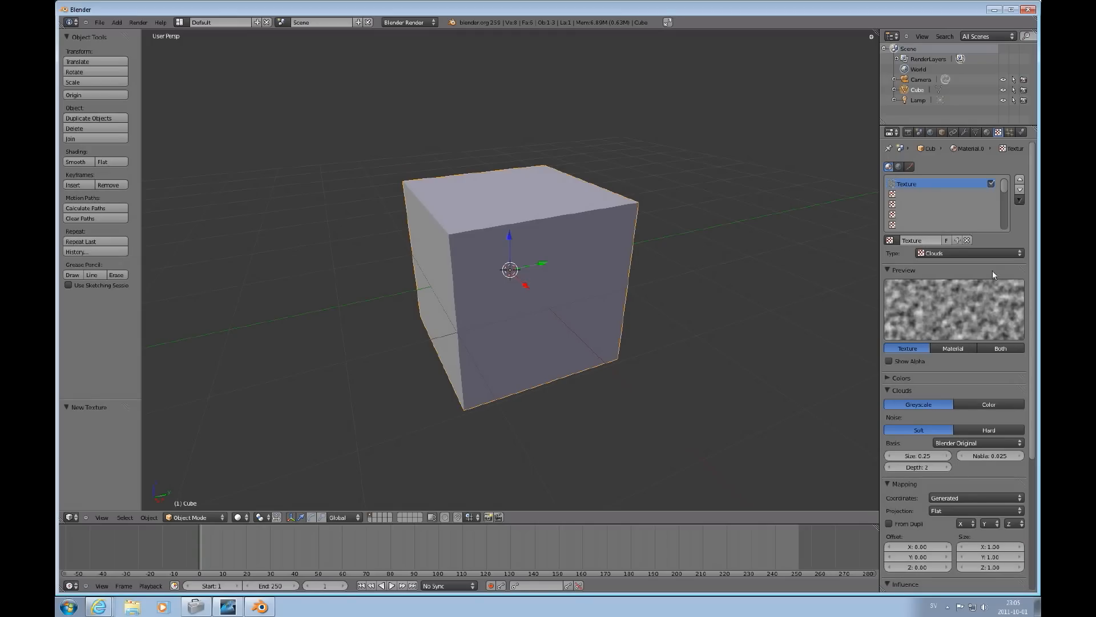
click(968, 252)
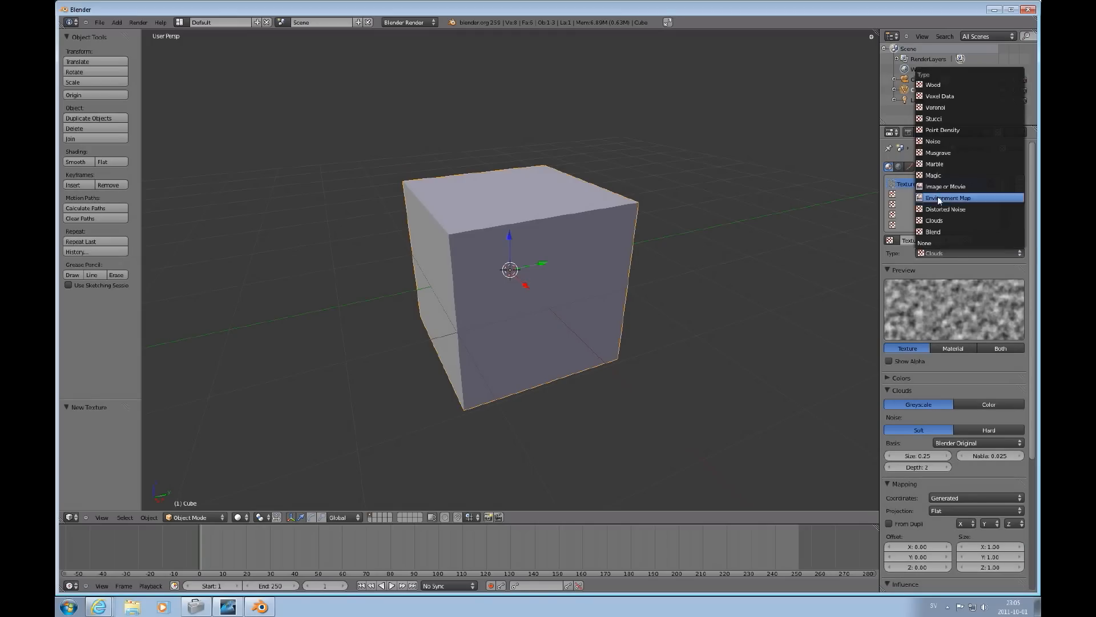
click(945, 187)
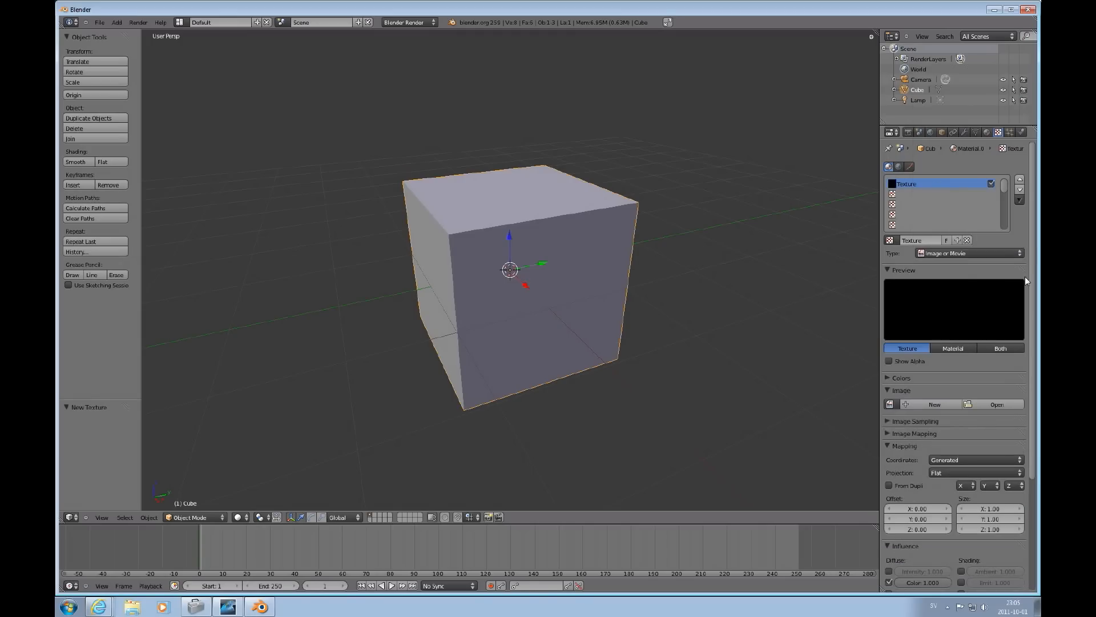
mouse_move(1031, 319)
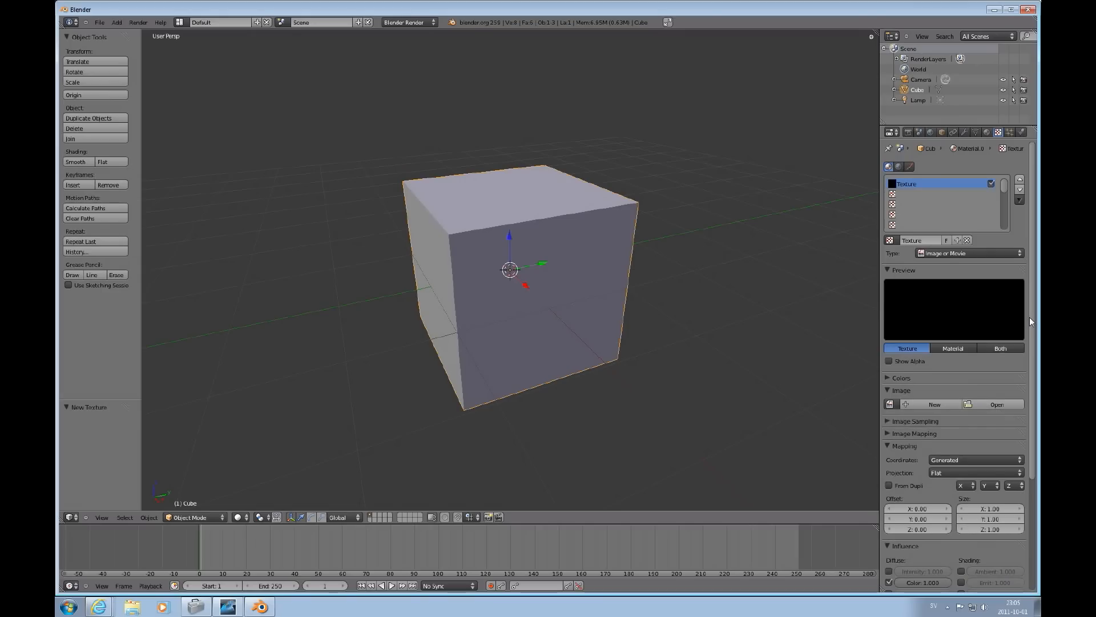
scroll(down, 3)
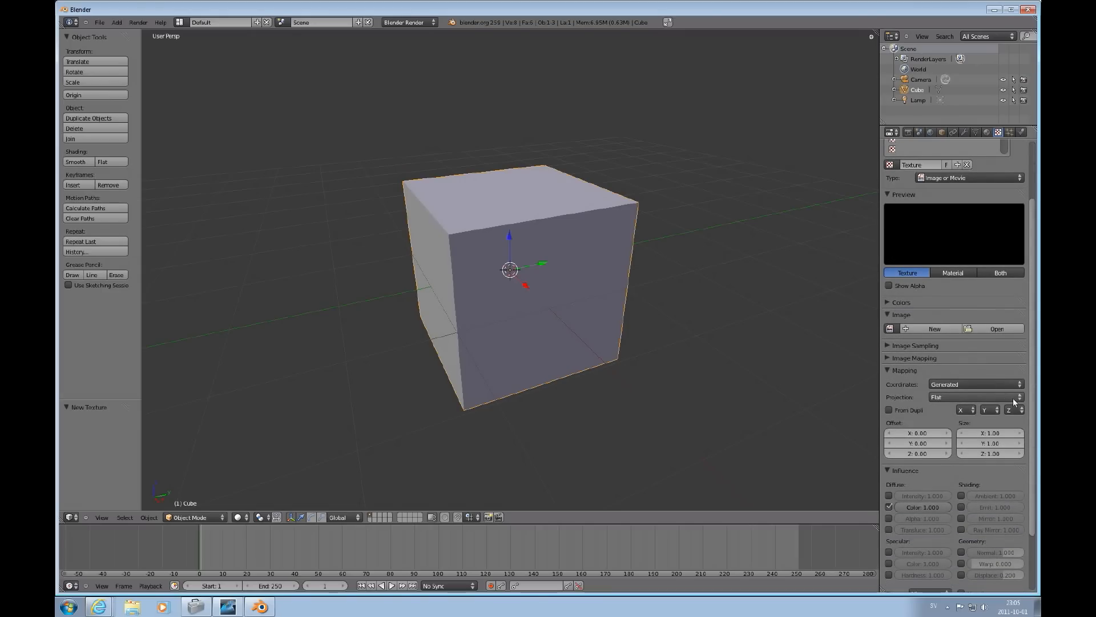
mouse_move(997, 329)
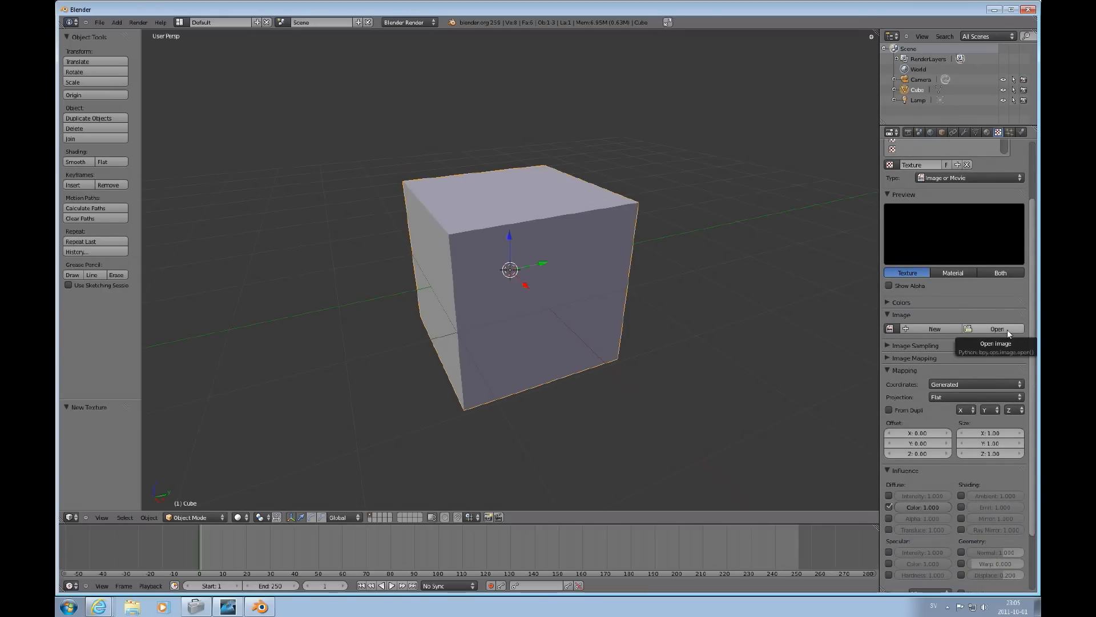
Browse to BlenderWork's Images folder and select Leaf2.png as the texture image.
click(997, 329)
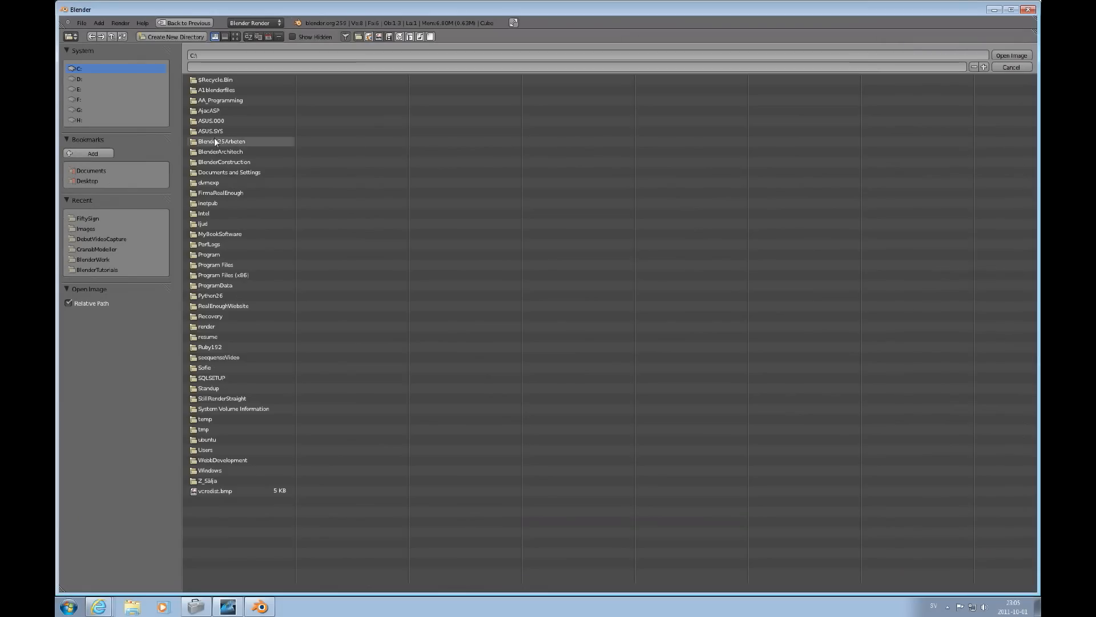
click(79, 100)
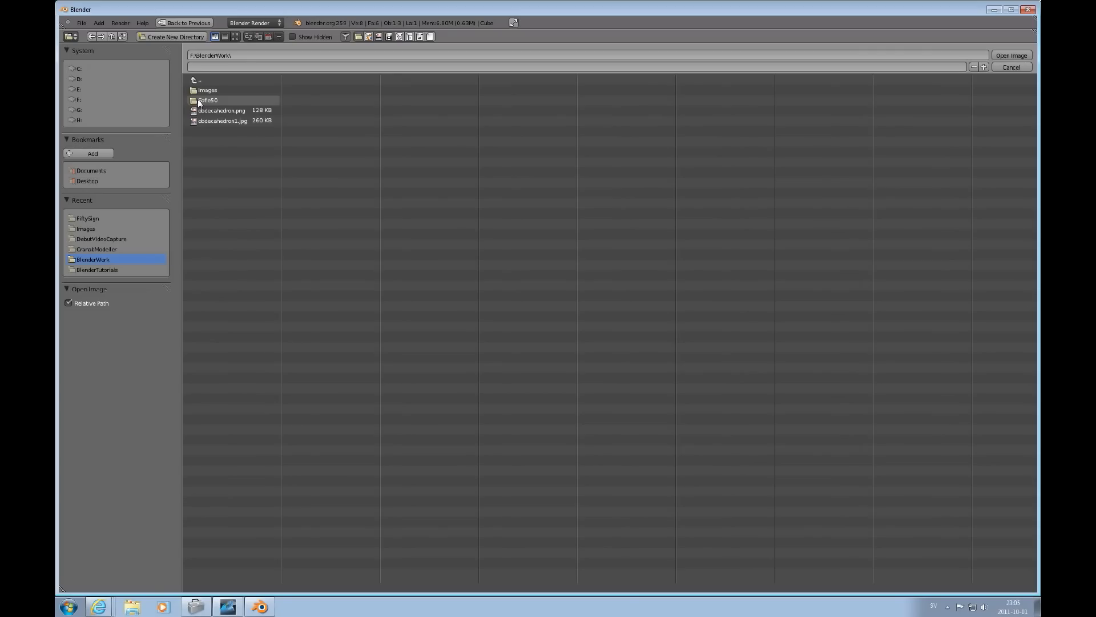
double_click(206, 89)
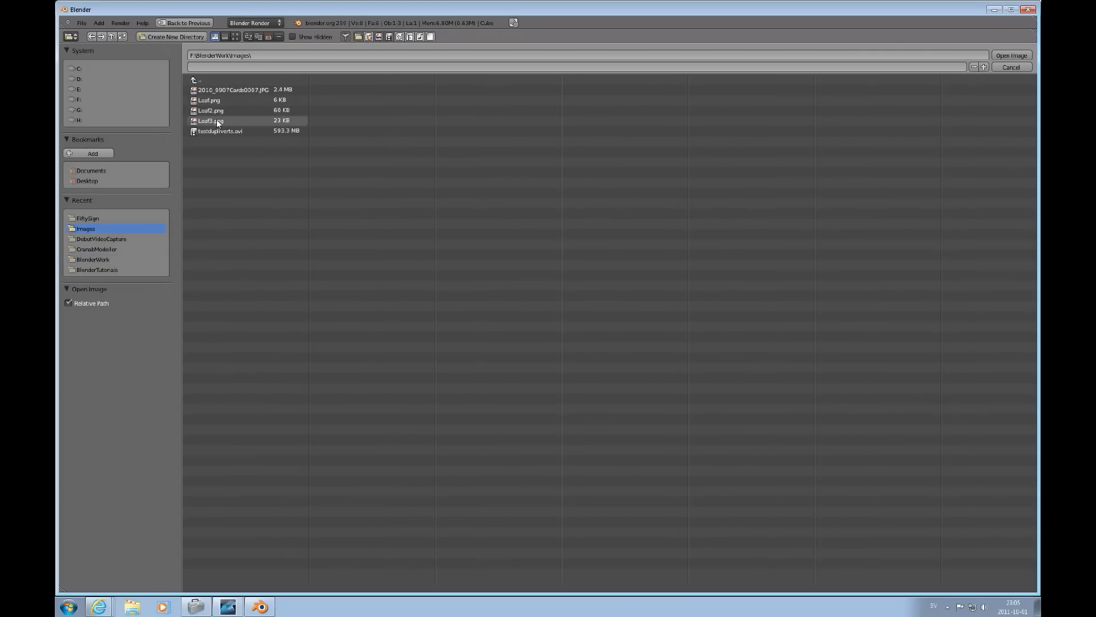
click(210, 110)
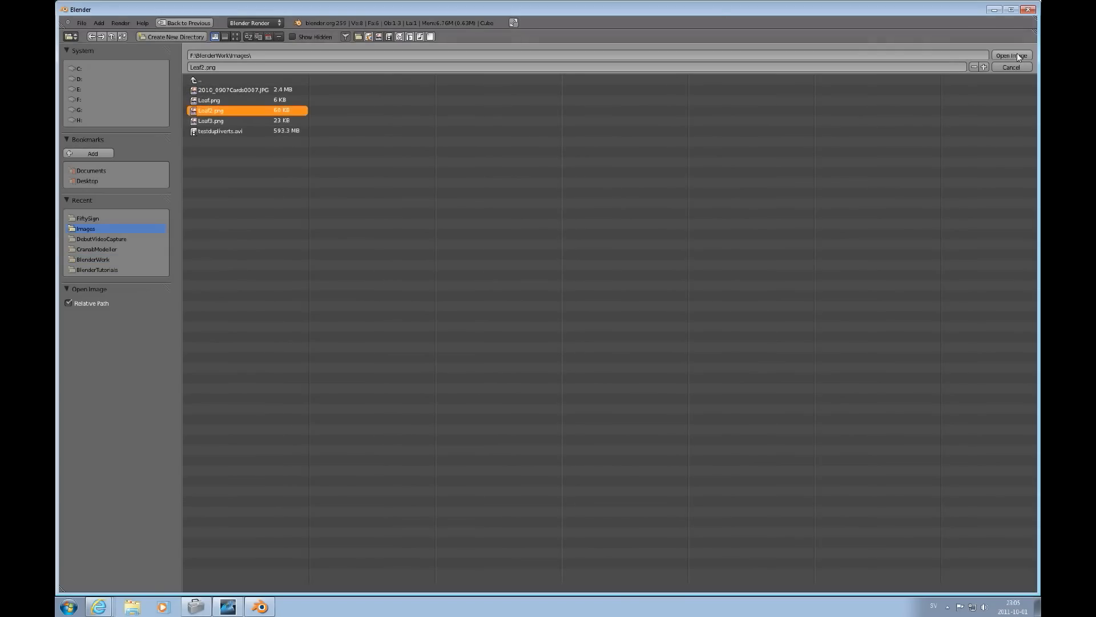
Load Leaf2.png, preview texture and material on a cube, and set mapping projection to Cube.
click(1011, 55)
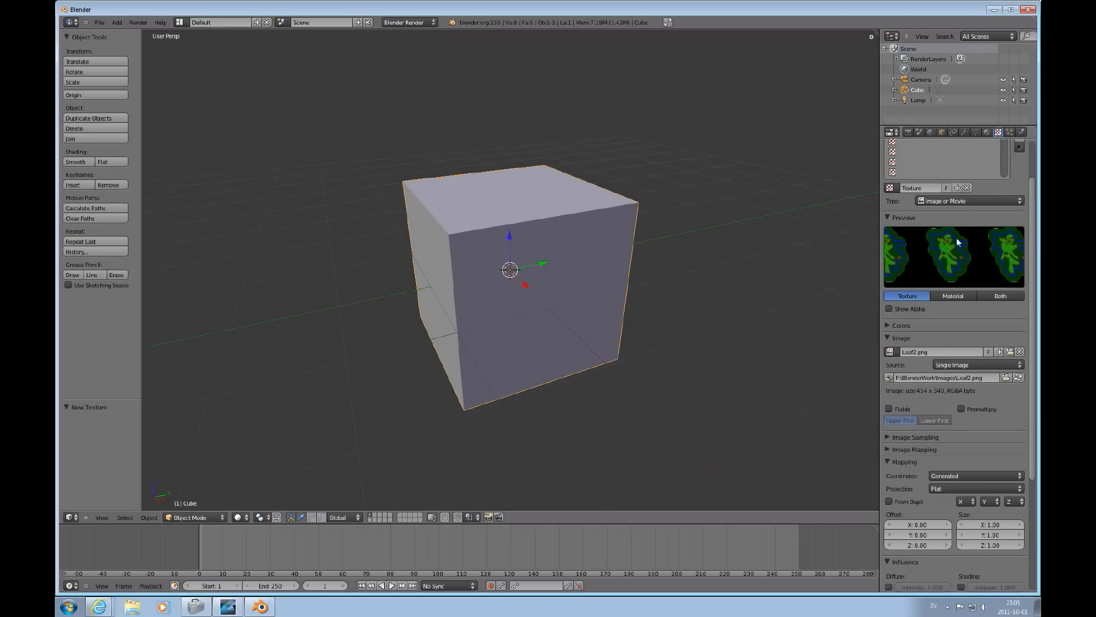
mouse_move(946, 280)
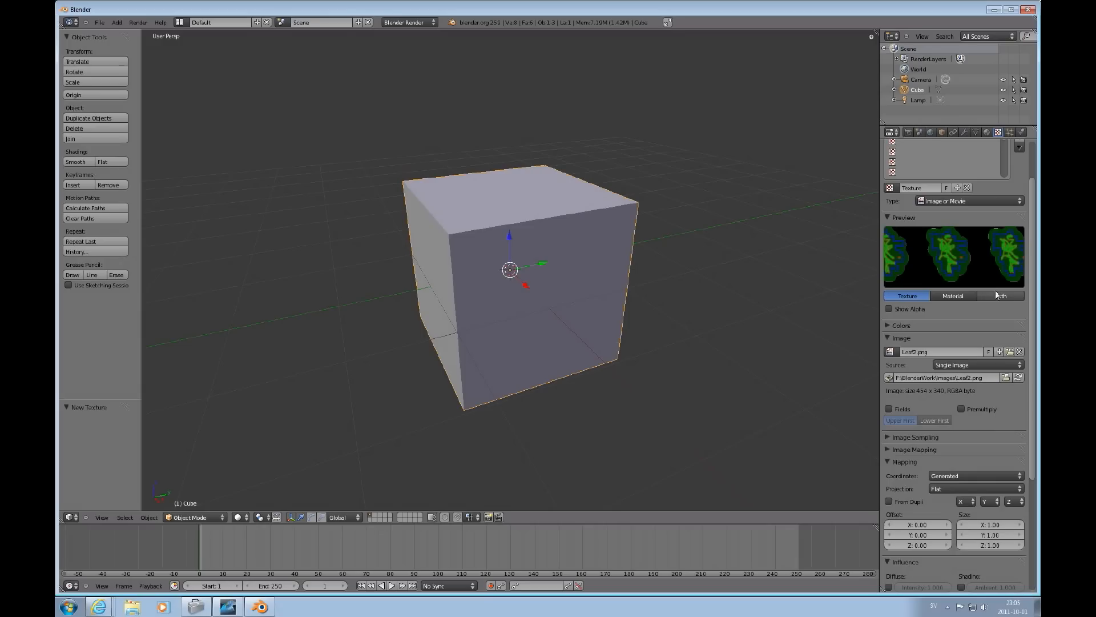
click(1001, 294)
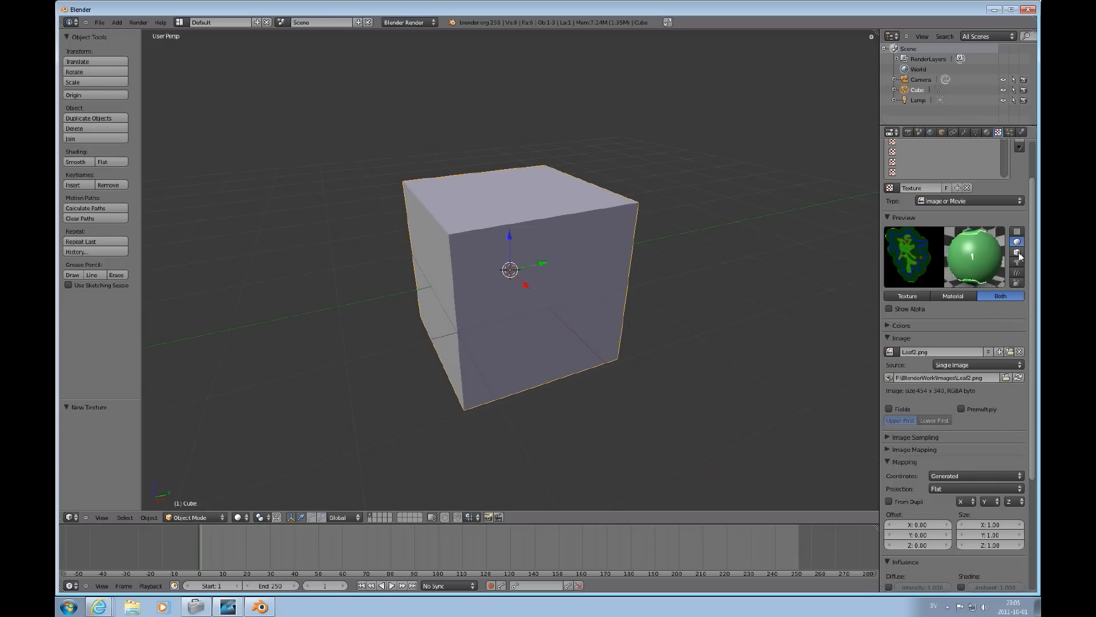
click(1017, 251)
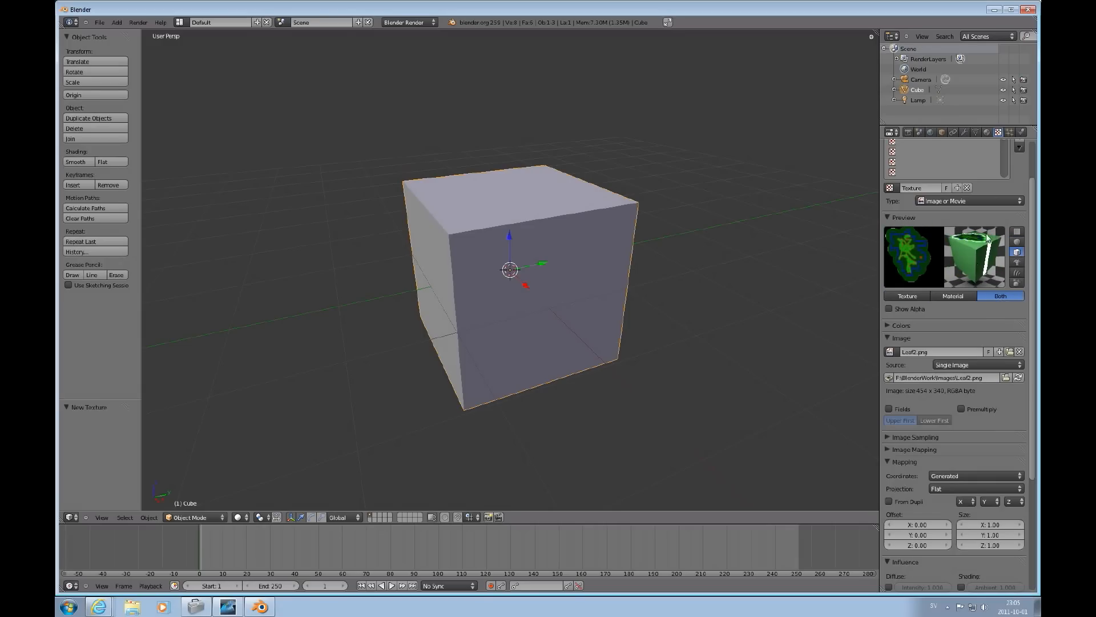
mouse_move(998, 272)
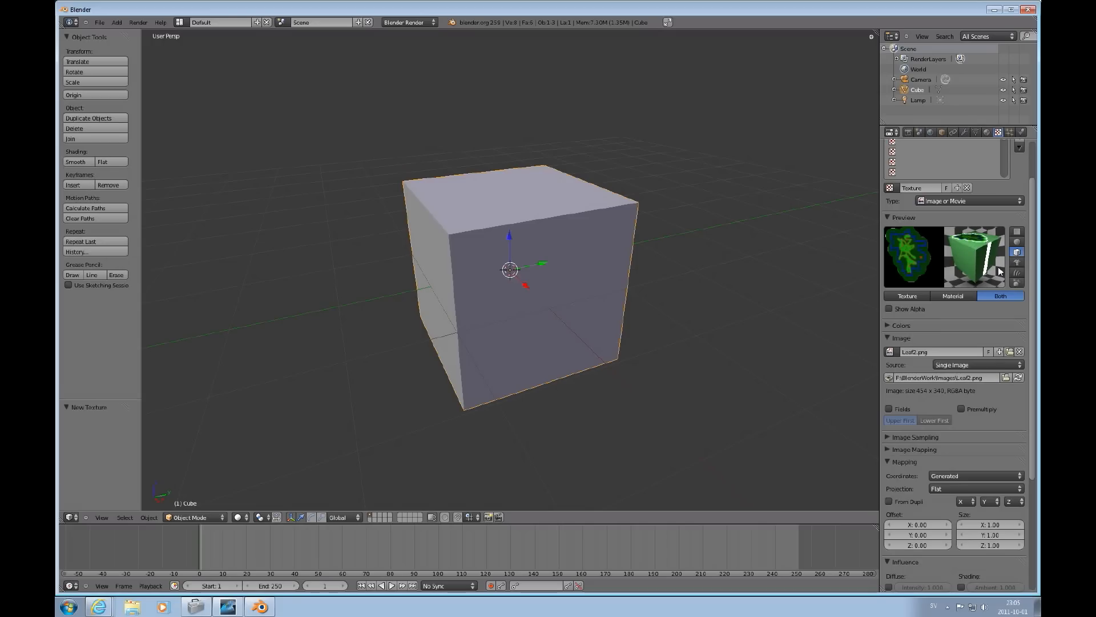
mouse_move(989, 253)
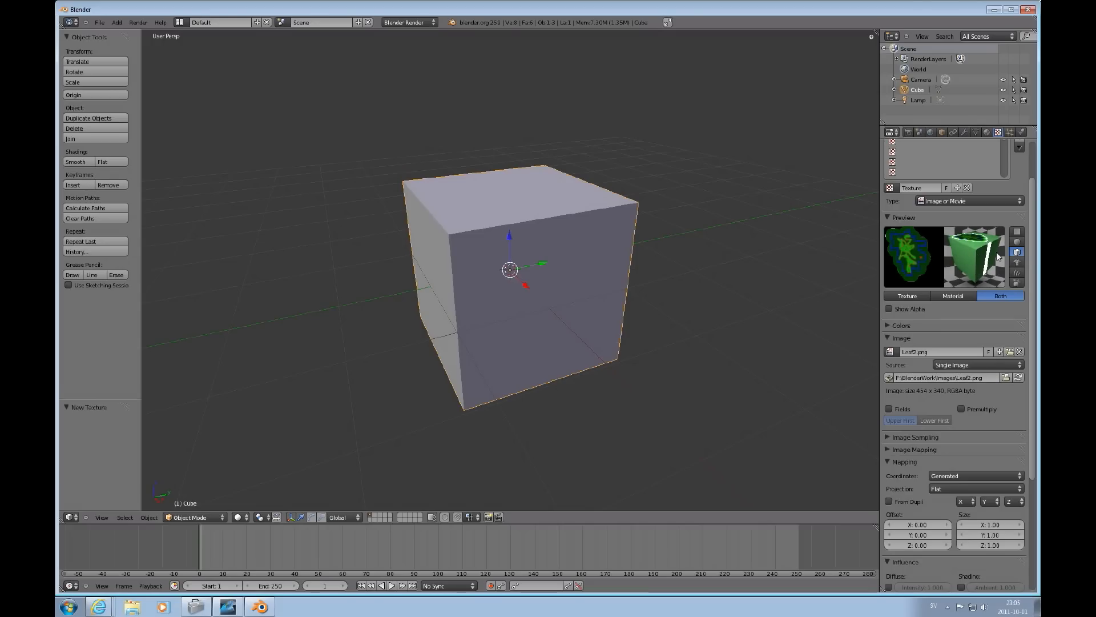
mouse_move(1030, 412)
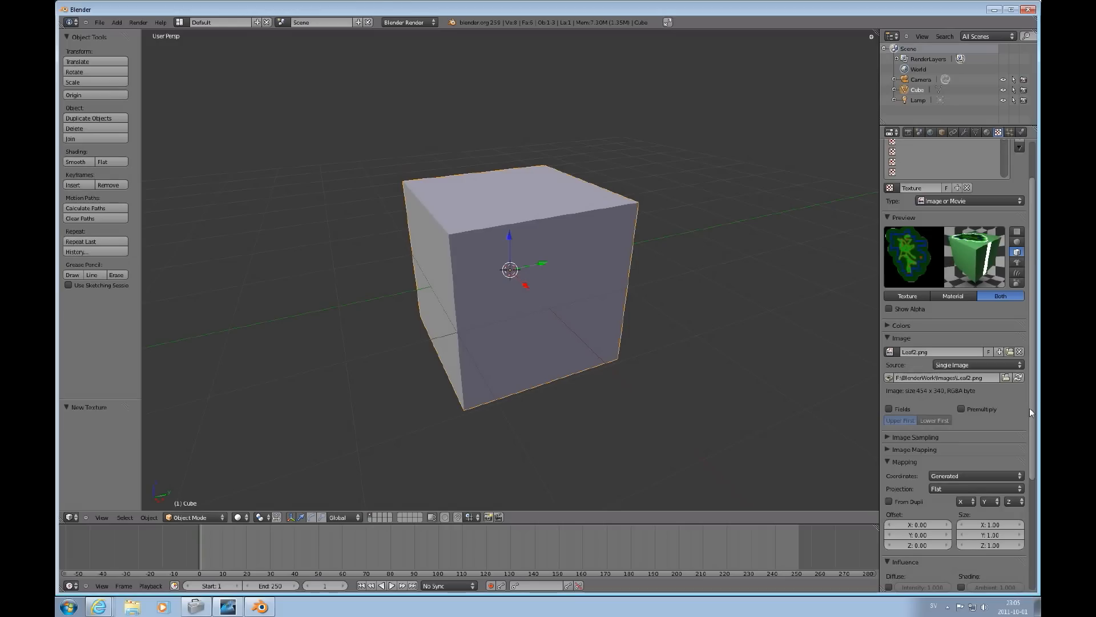
scroll(down, 3)
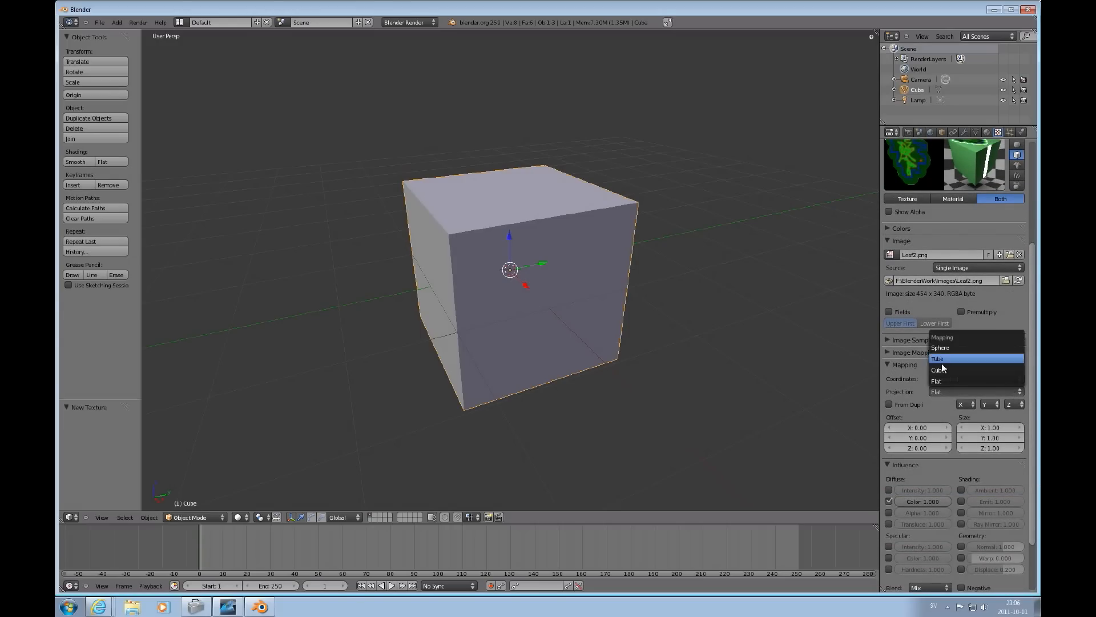
click(940, 368)
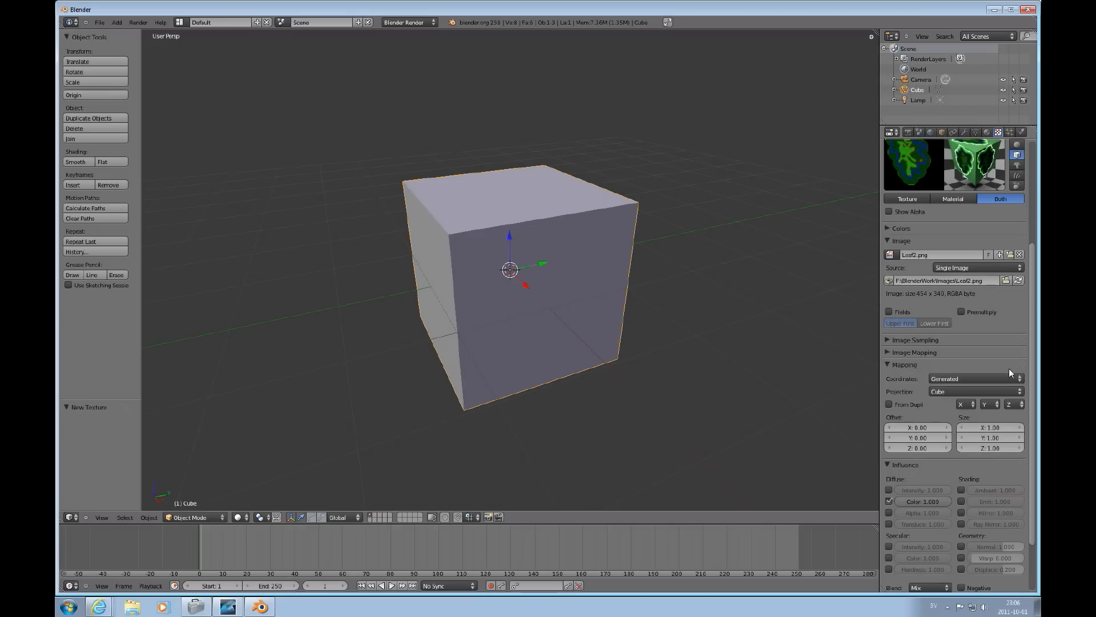
In Edit Mode with all faces selected, assign Material.001 to the whole cube.
scroll(down, 3)
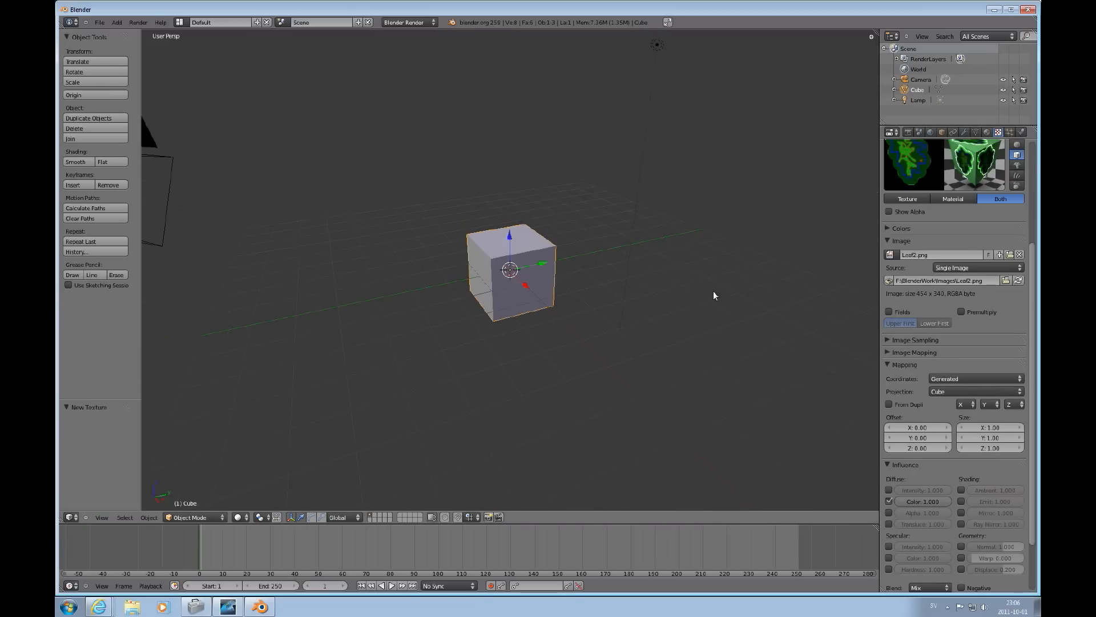
mouse_move(537, 272)
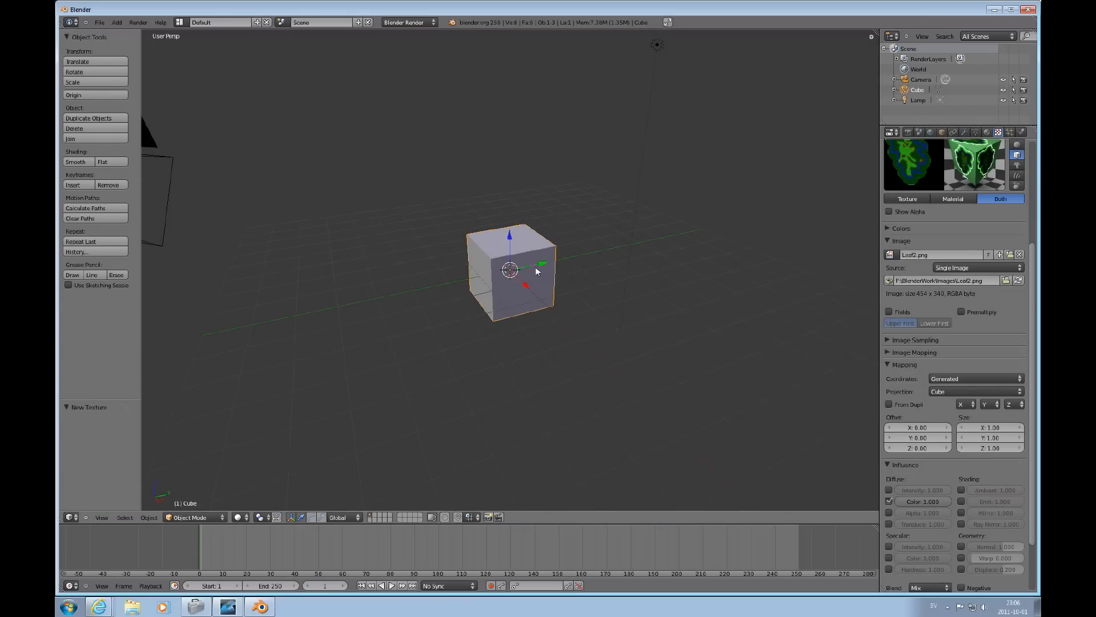
key(Tab)
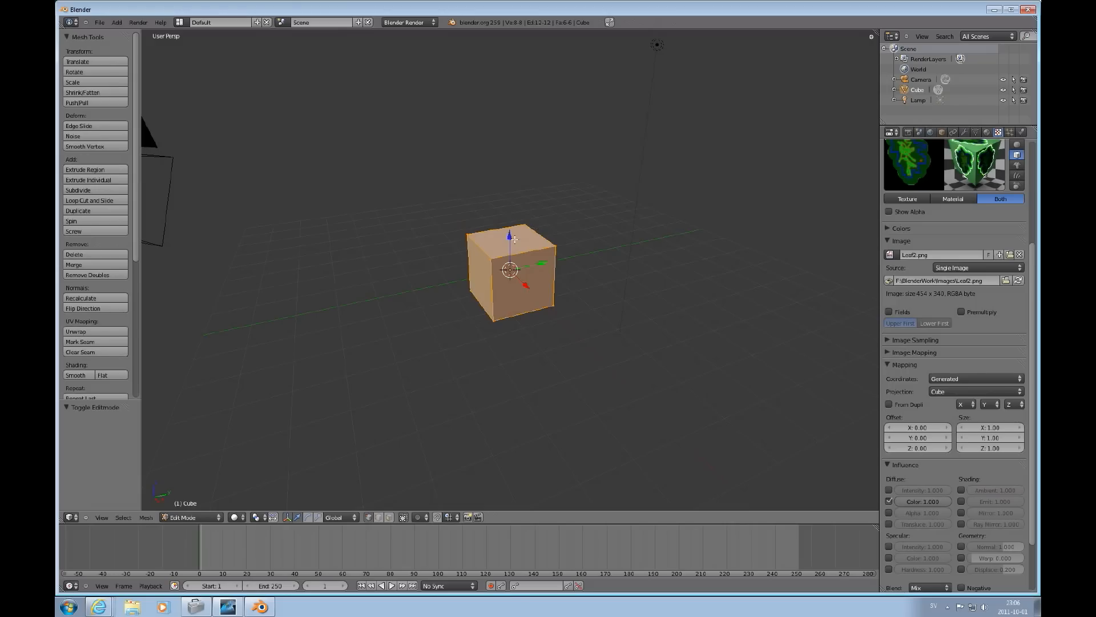
mouse_move(559, 284)
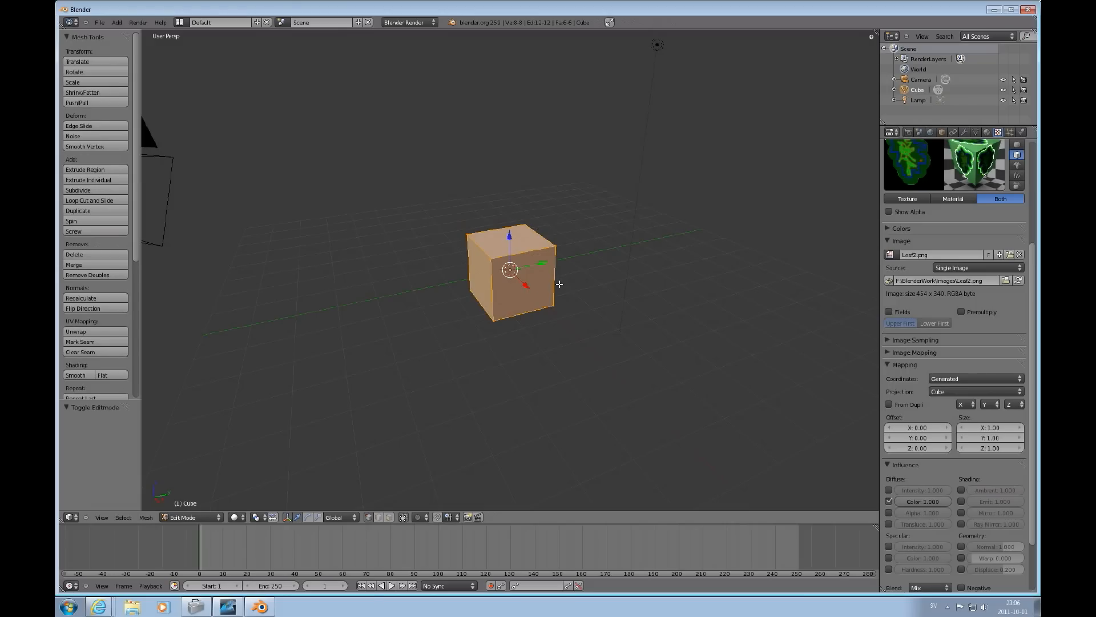
mouse_move(1037, 260)
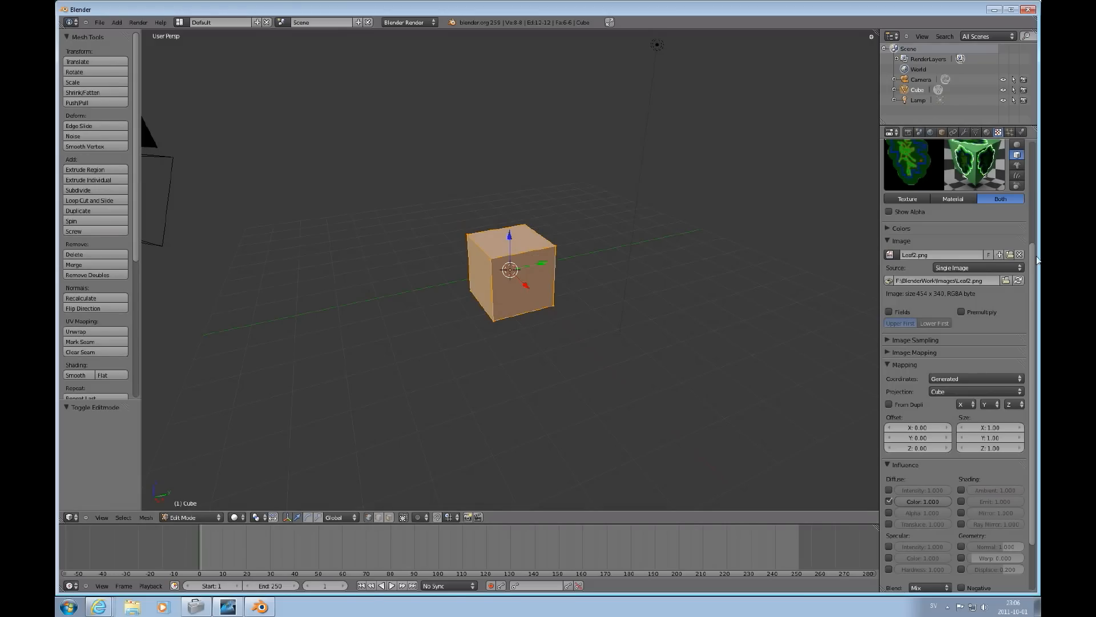
click(988, 132)
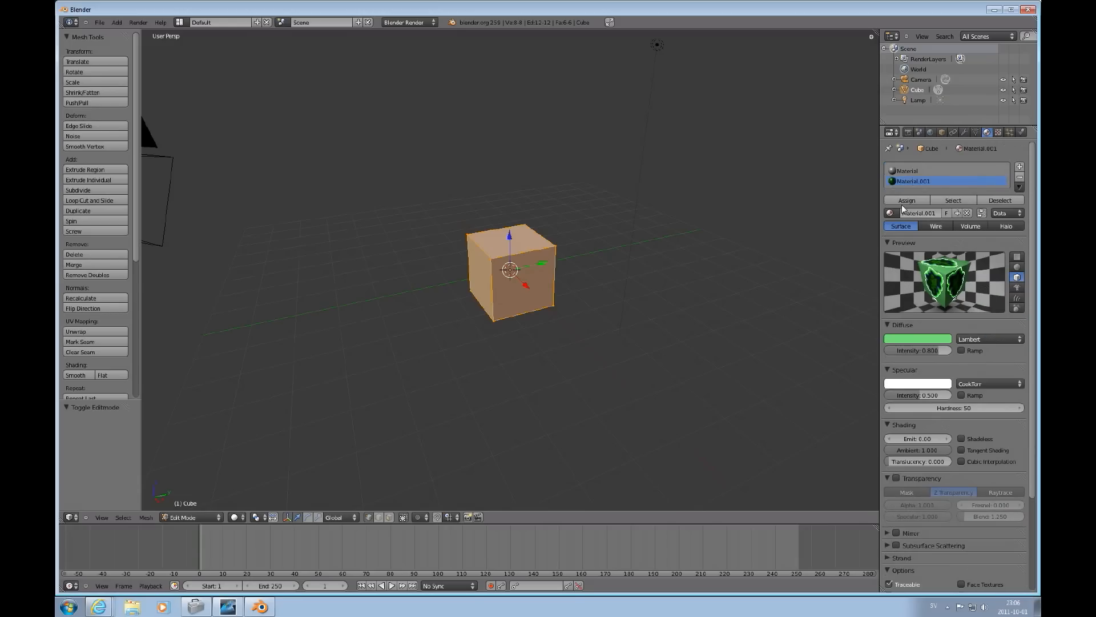
click(905, 201)
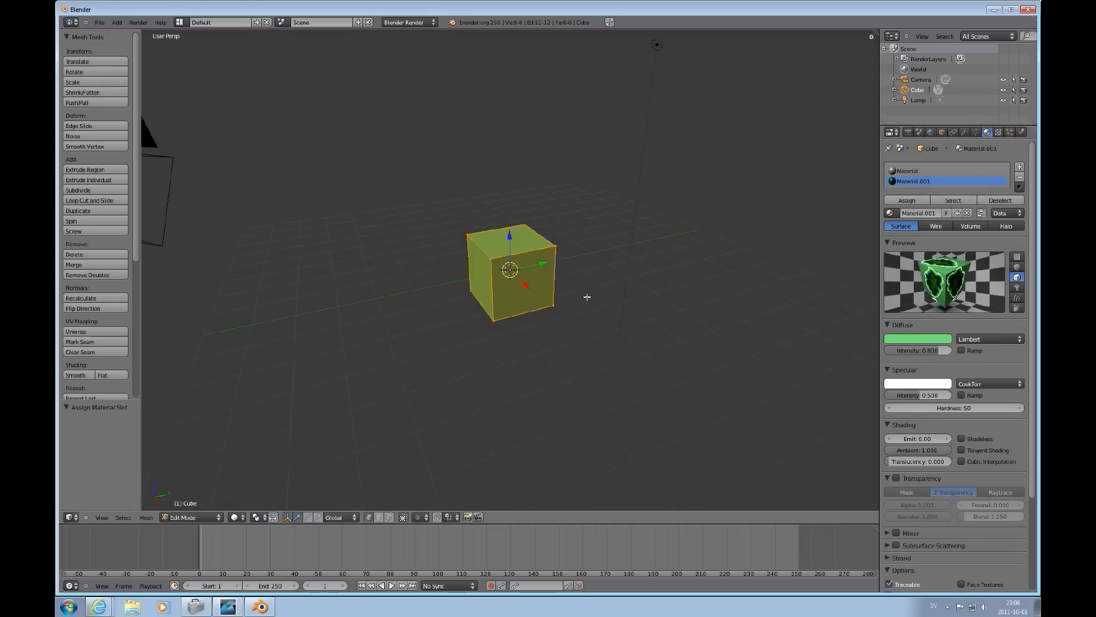
key(F12)
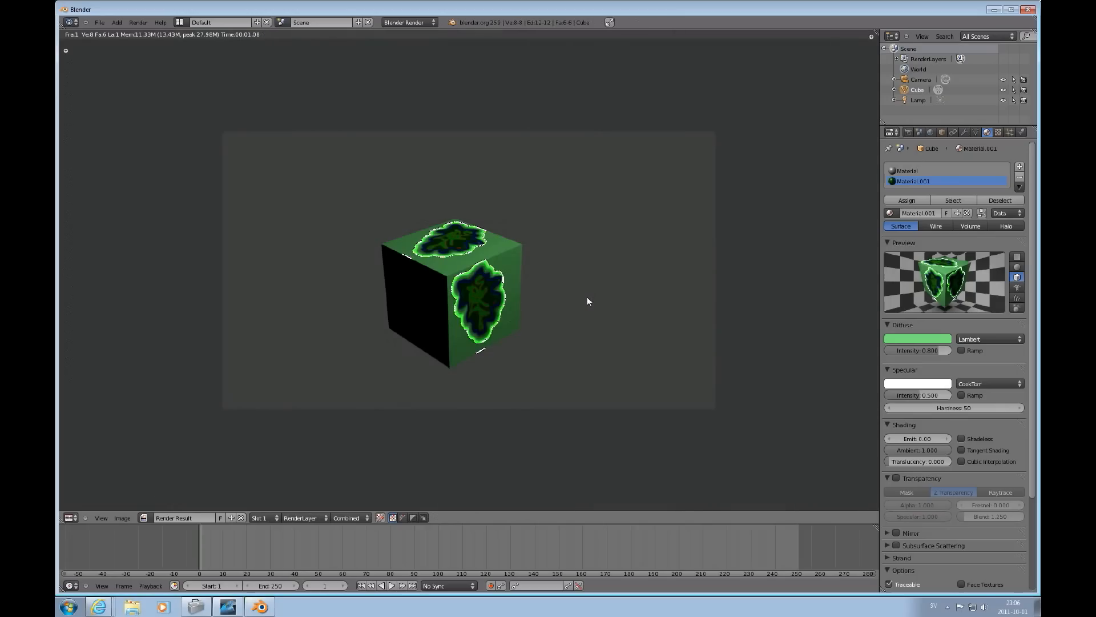
mouse_move(493, 287)
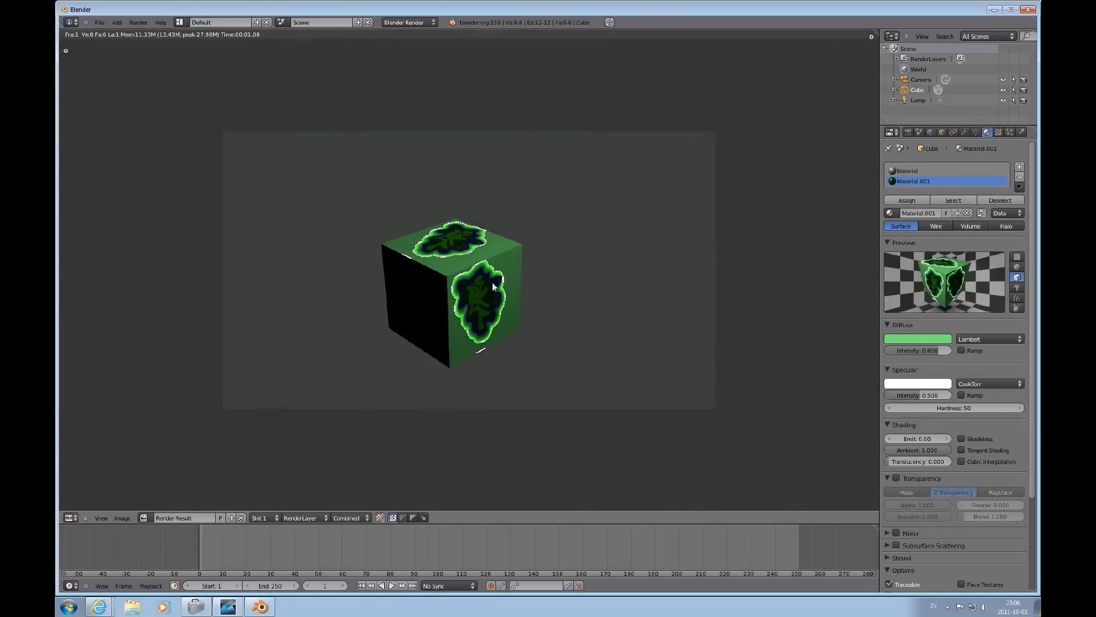
mouse_move(120, 487)
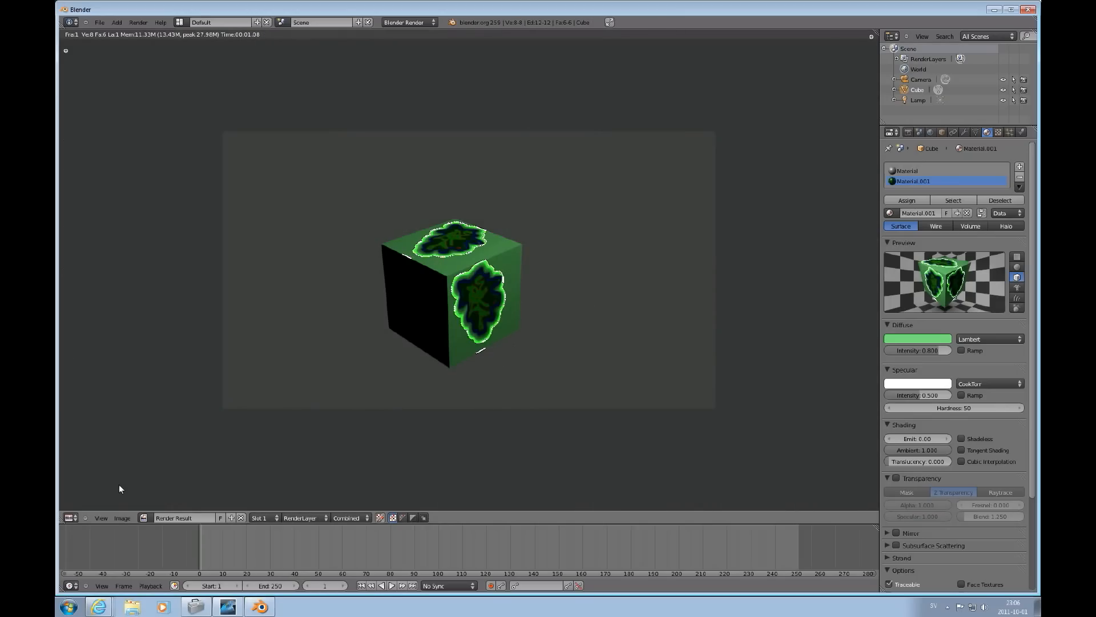
click(69, 517)
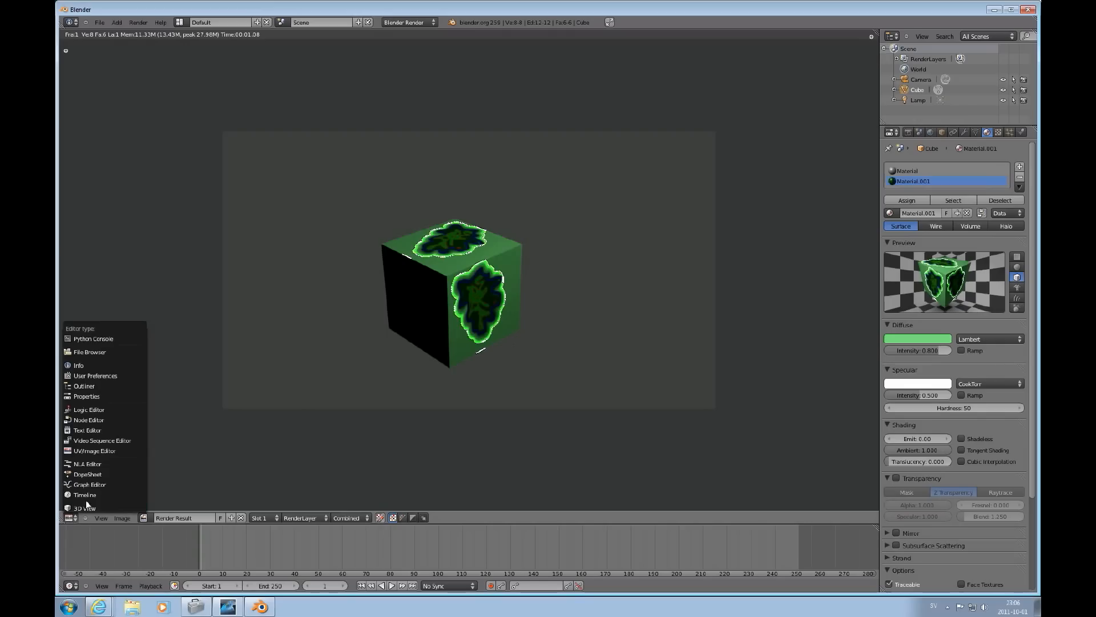
click(82, 507)
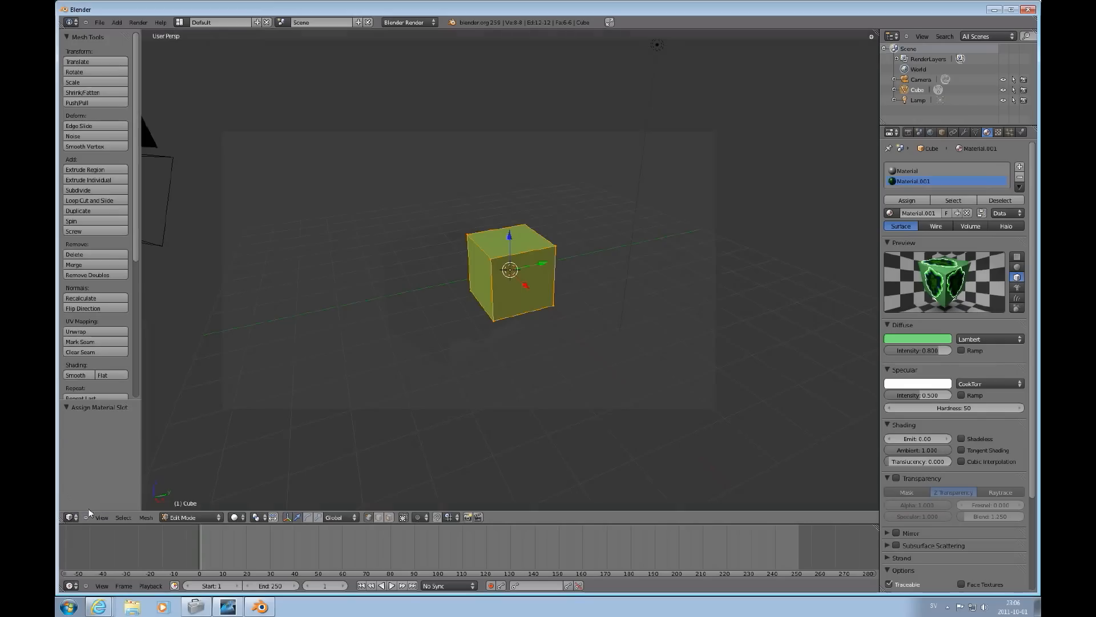
mouse_move(585, 279)
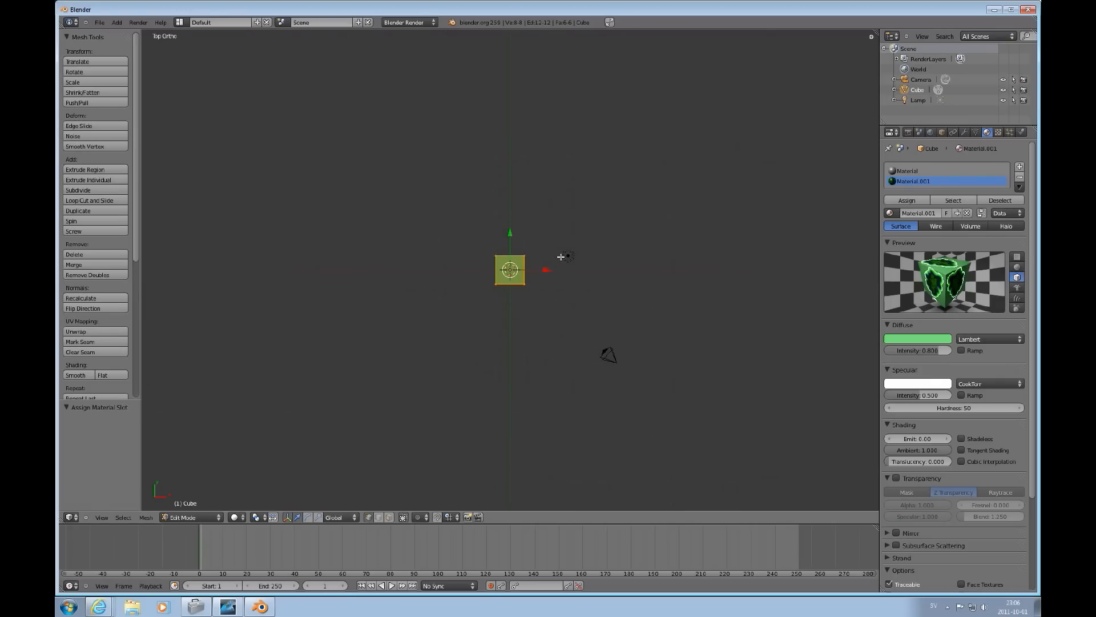
mouse_move(563, 278)
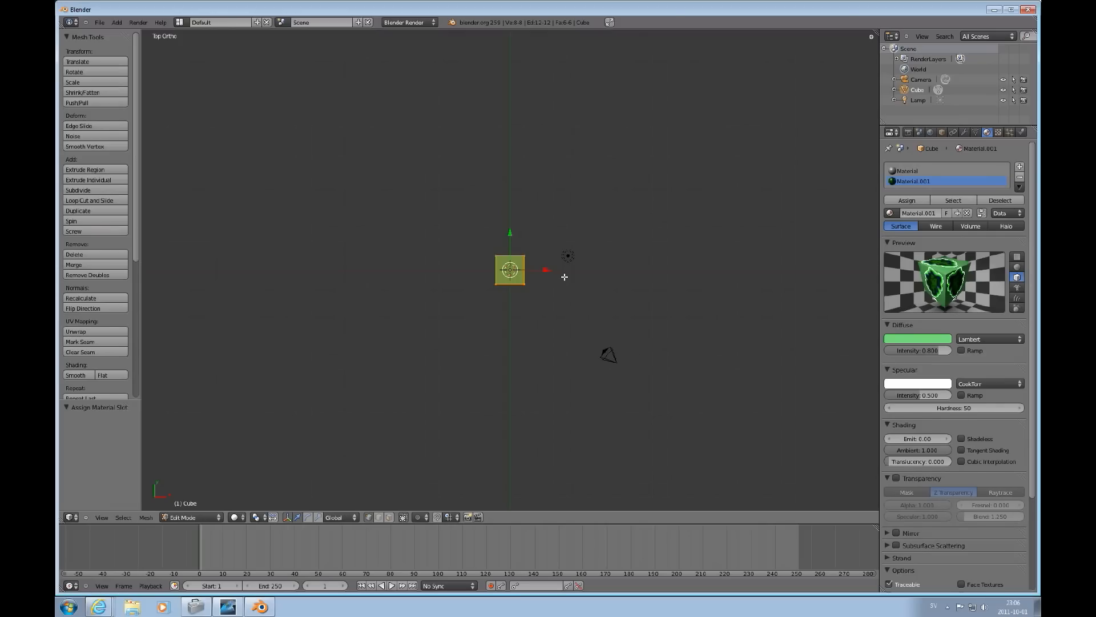
Select the scene's lamp in the top-down view, showing its light settings.
click(568, 254)
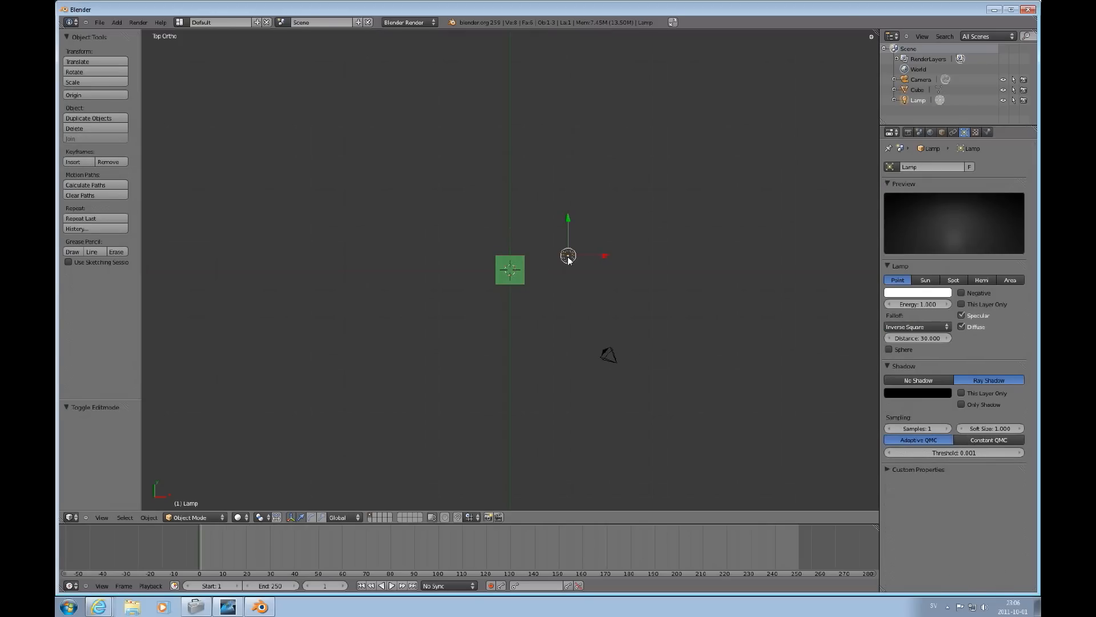
mouse_move(580, 255)
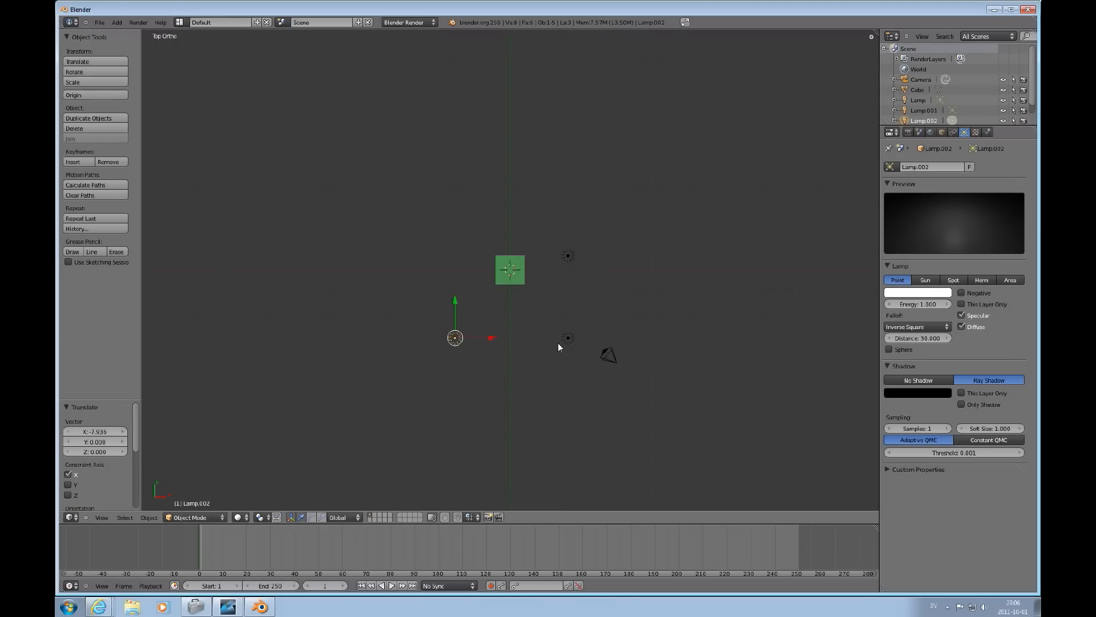
Render the three-lamp scene with F12 and bring up the editor type list.
key(F12)
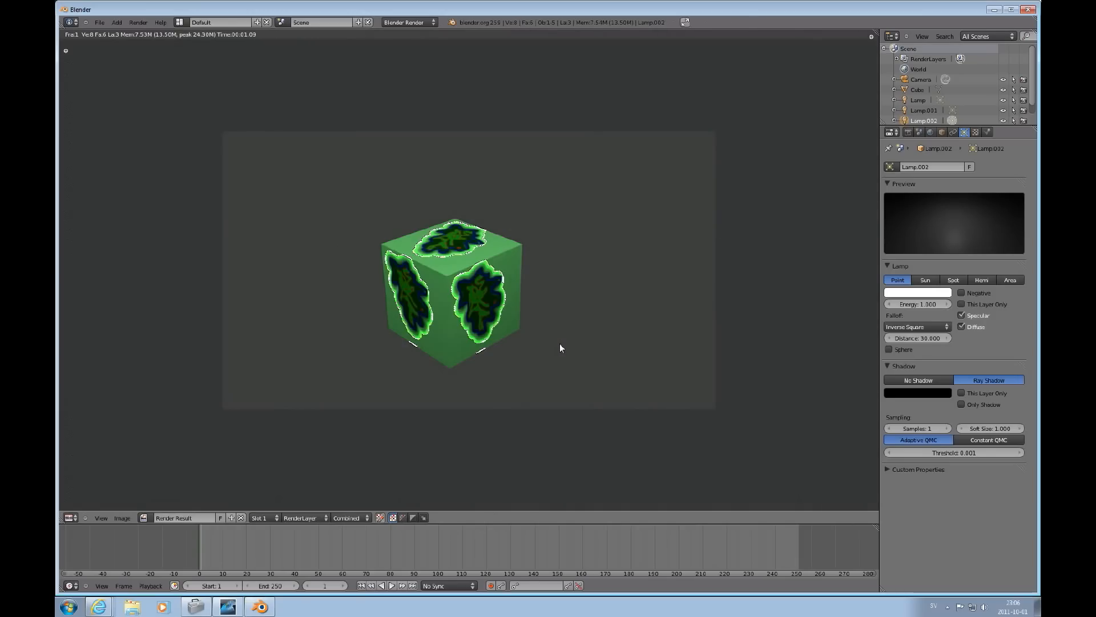
mouse_move(494, 260)
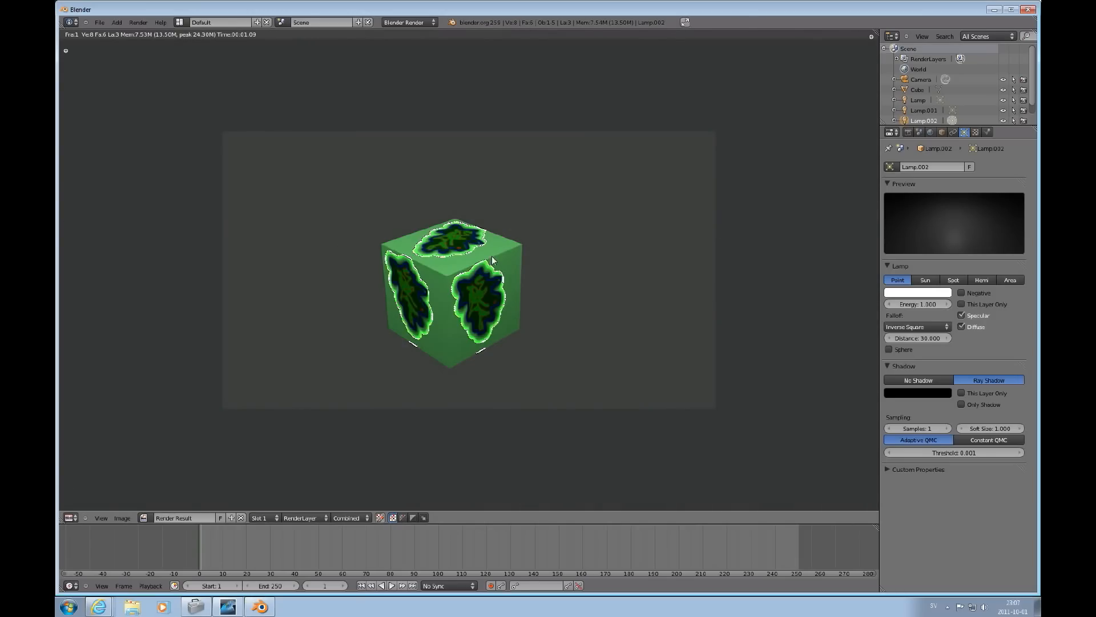
mouse_move(516, 266)
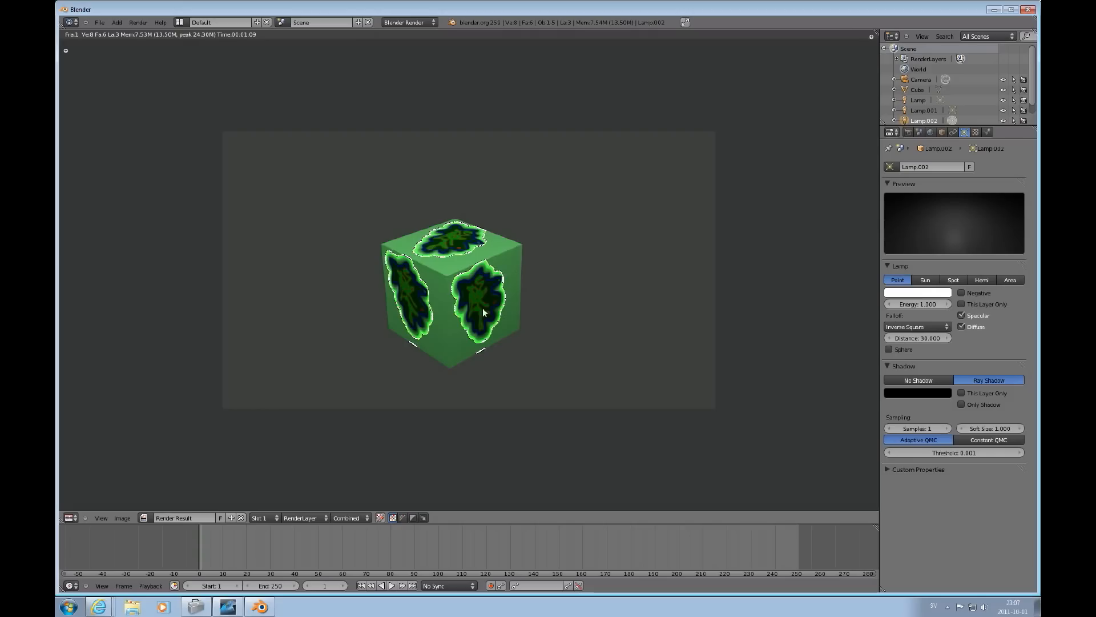
mouse_move(519, 302)
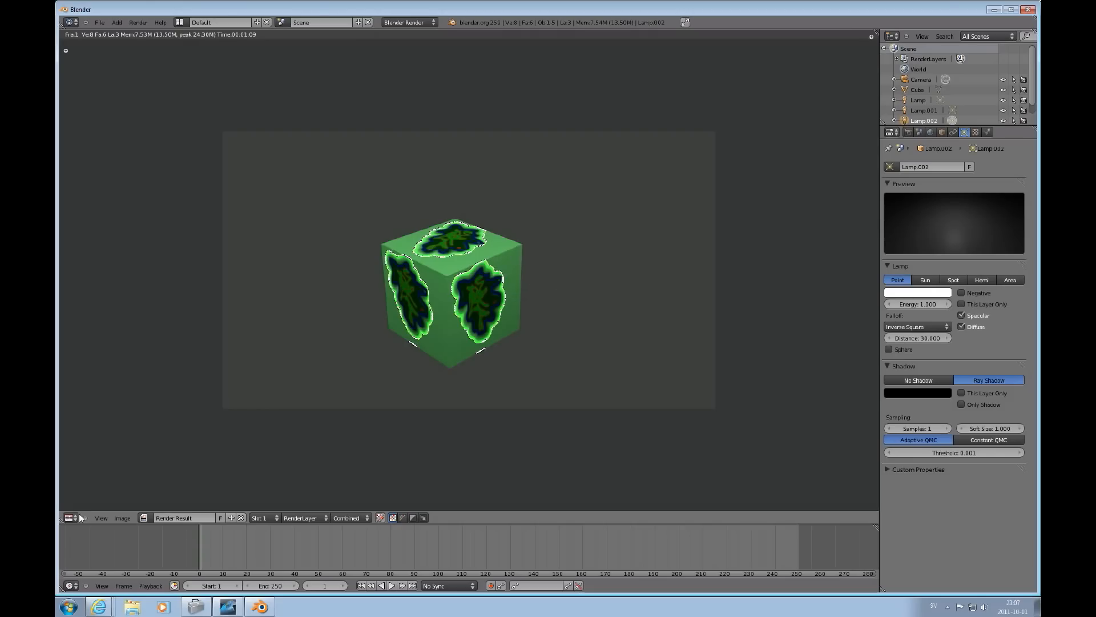
click(70, 517)
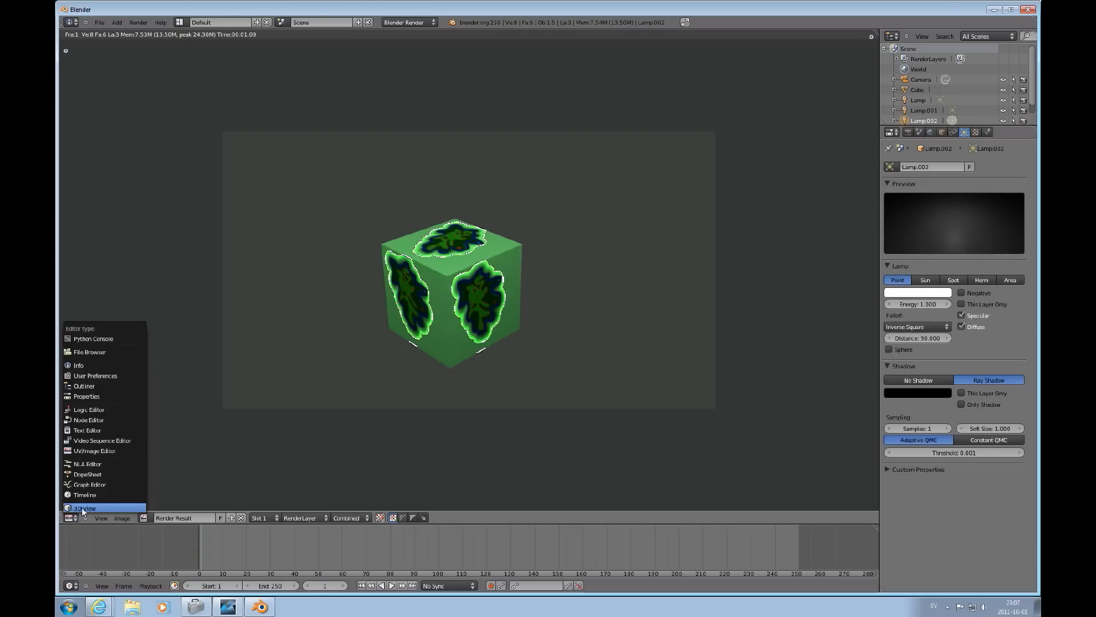
Switch the area back to 3D View and select the cube to show Material.001.
click(84, 507)
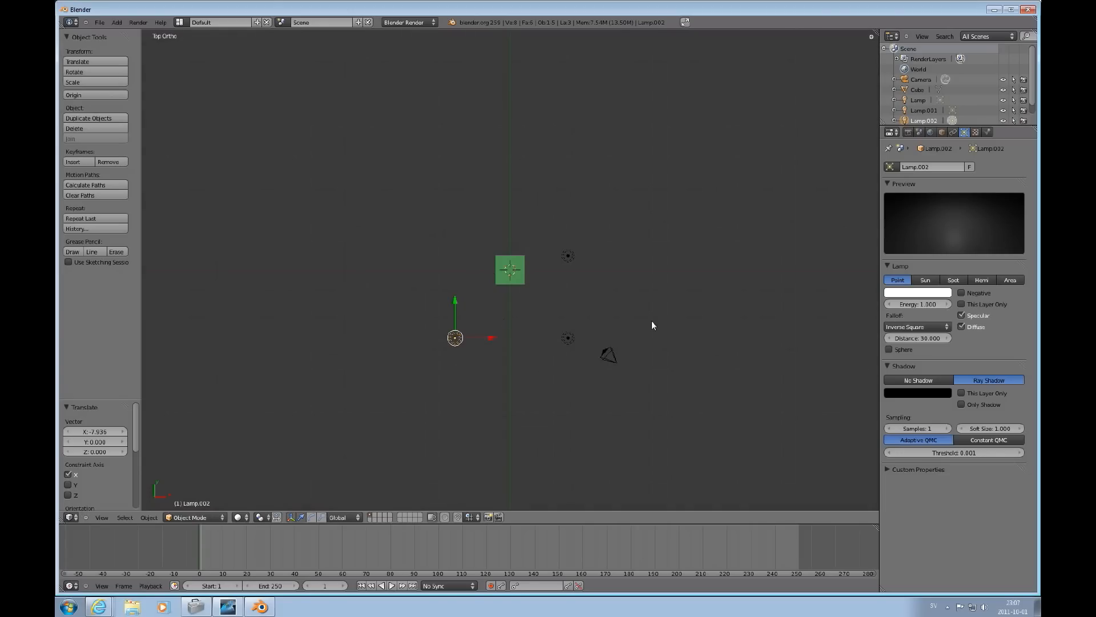
mouse_move(540, 299)
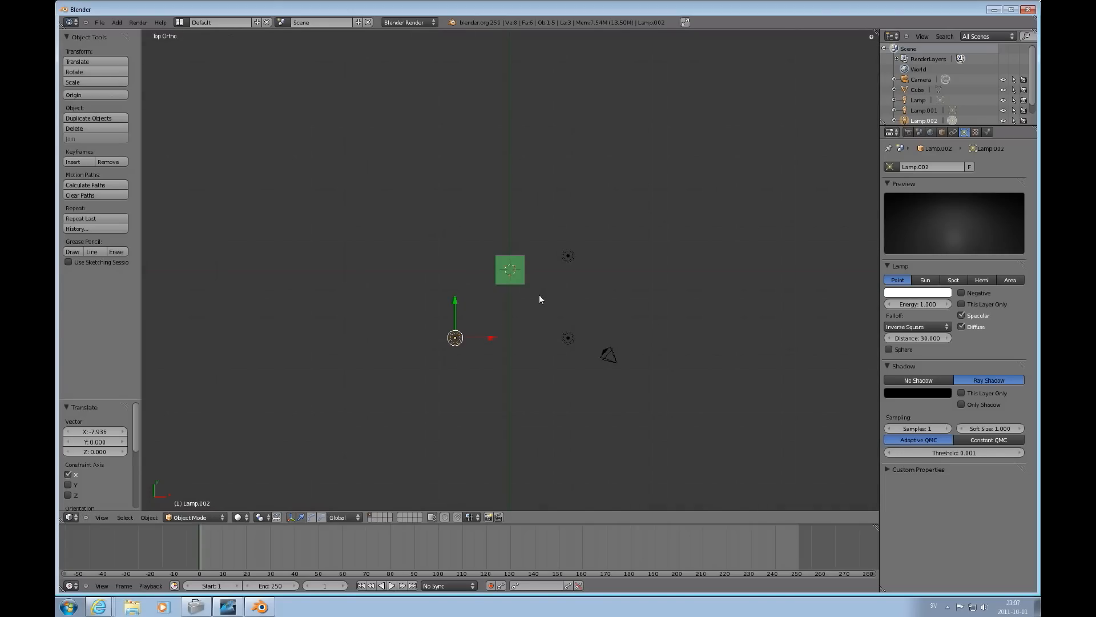
mouse_move(499, 285)
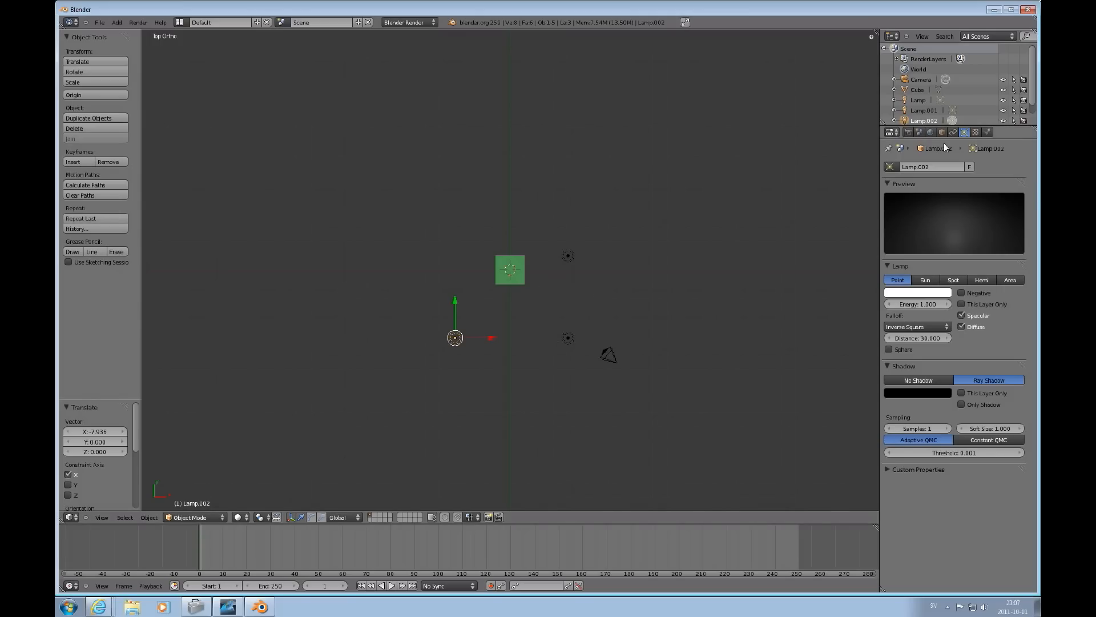
mouse_move(518, 275)
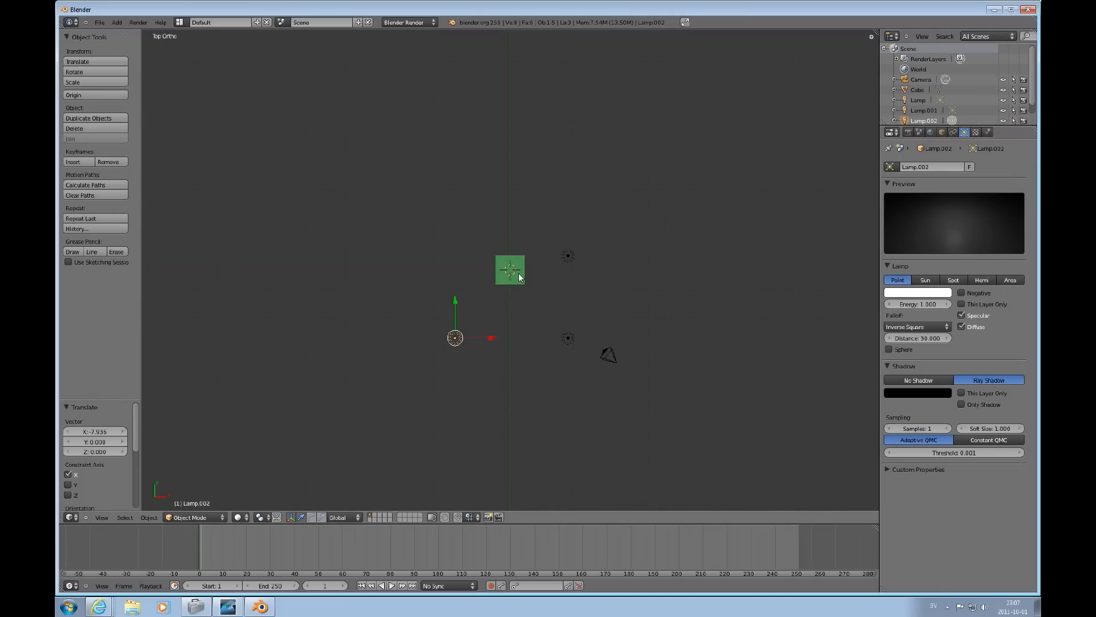
click(510, 269)
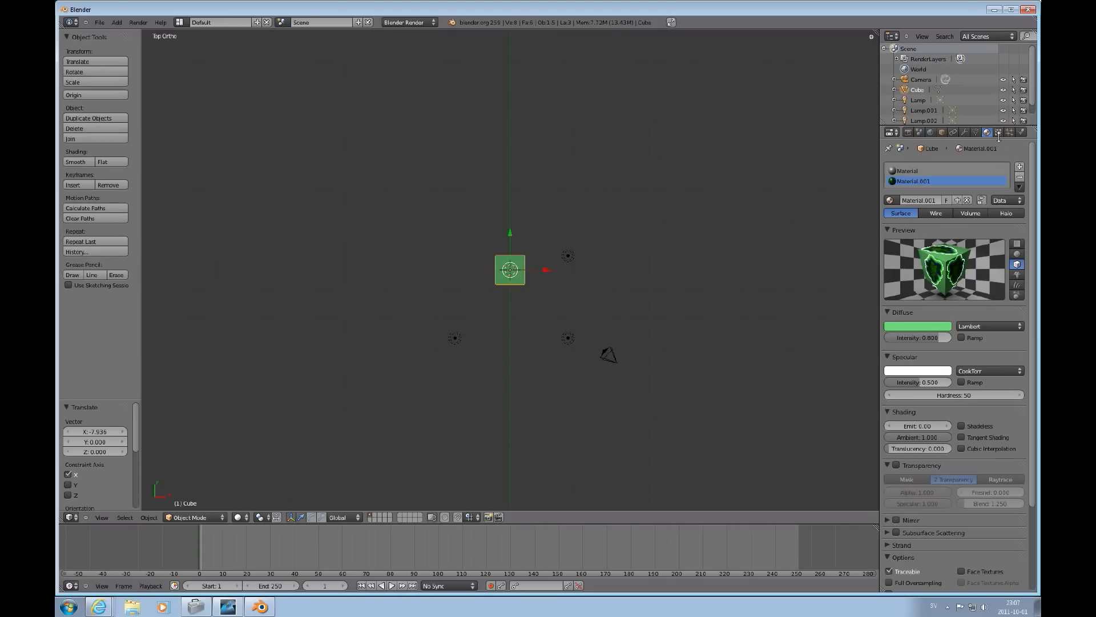
In the texture's Mapping panel, set Size X, Y and Z to 10.00.
click(998, 132)
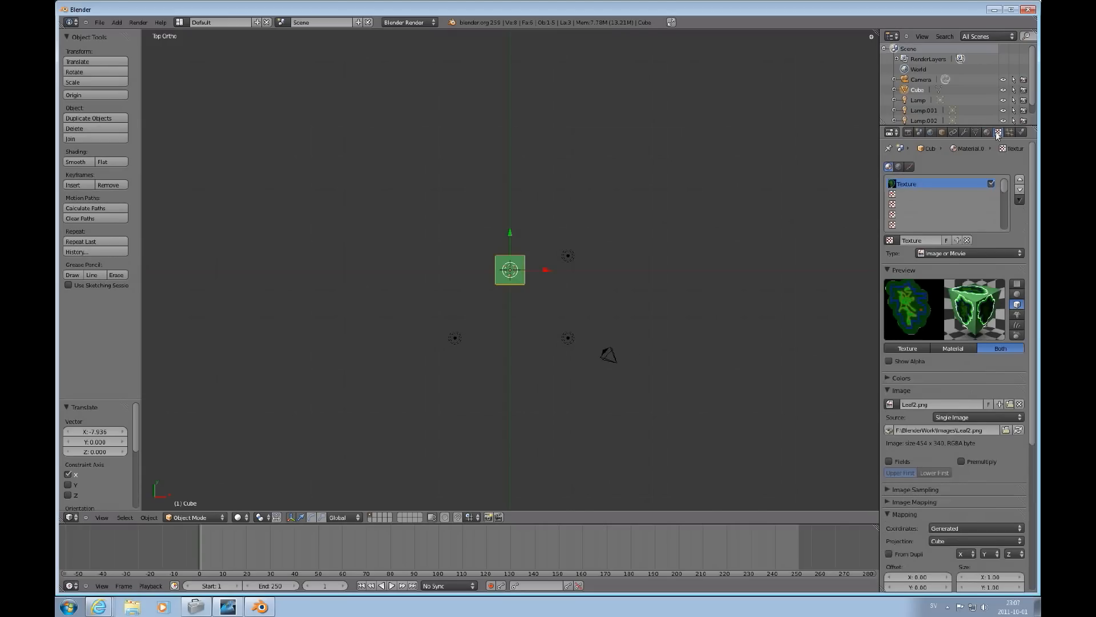
scroll(down, 3)
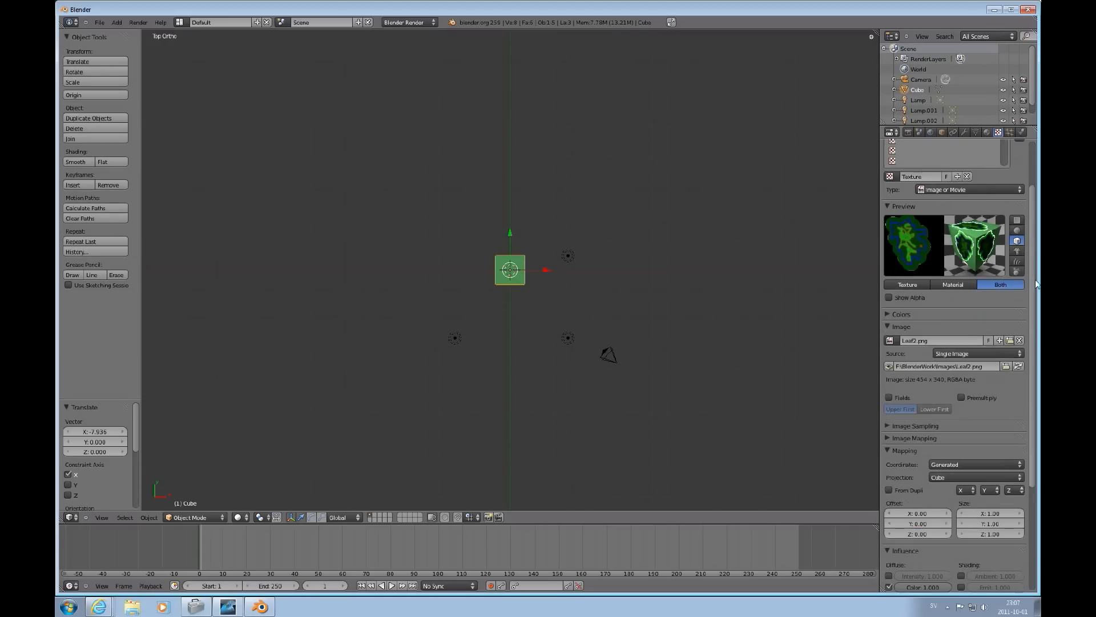
scroll(down, 3)
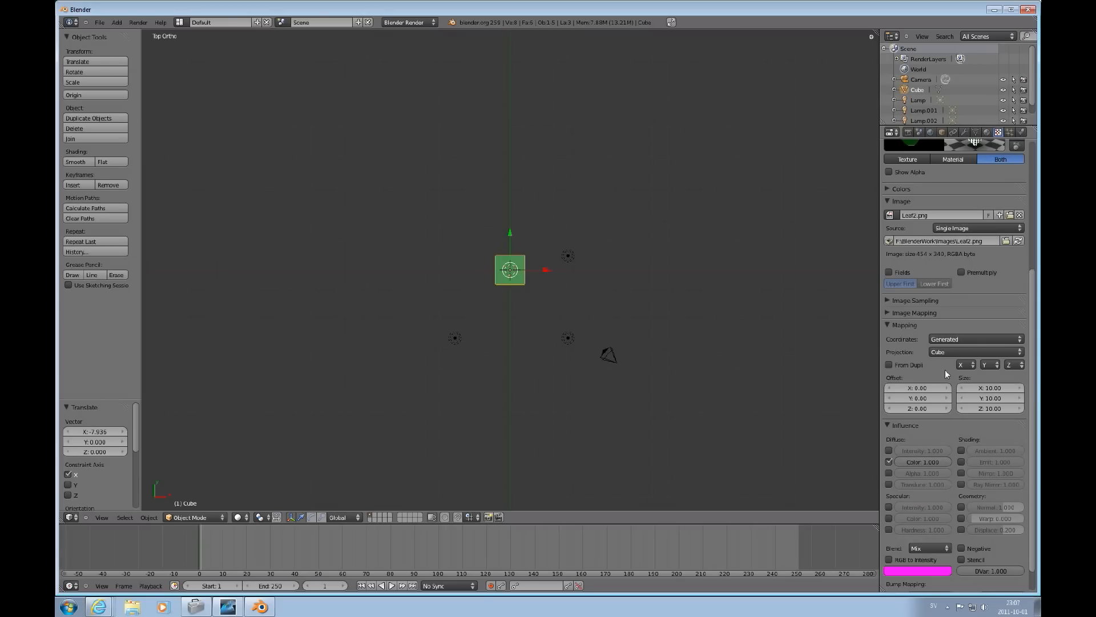
mouse_move(1023, 306)
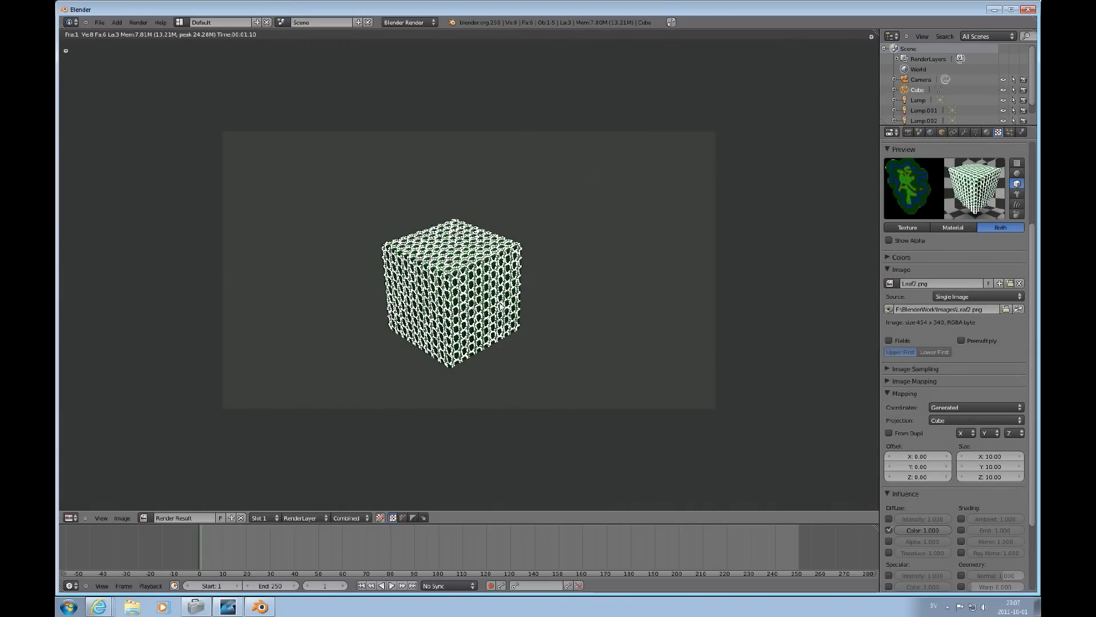
mouse_move(567, 280)
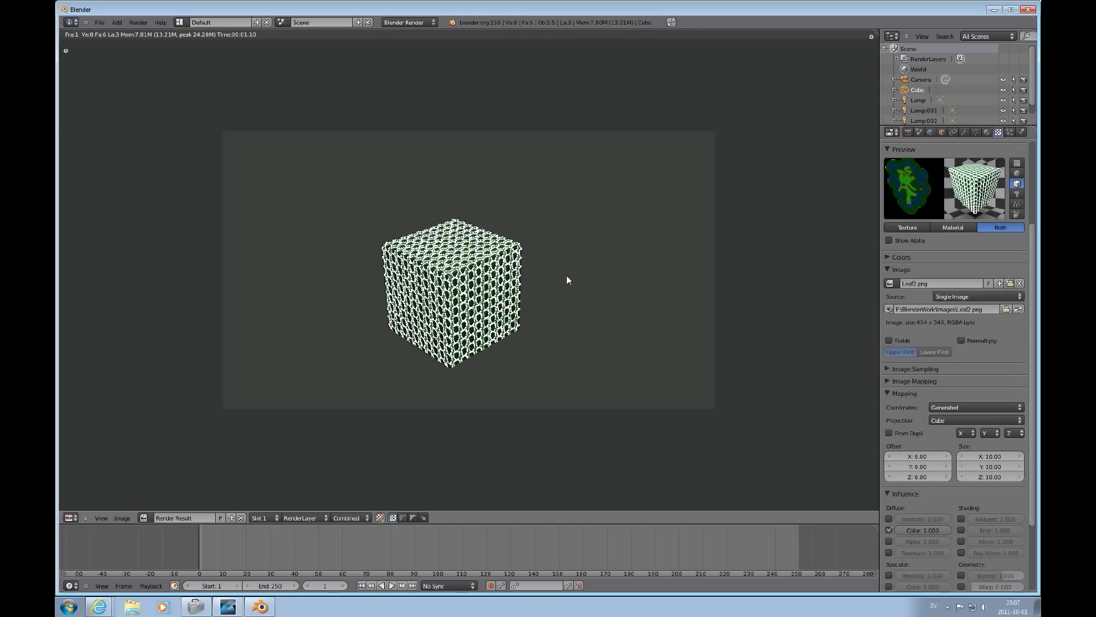
mouse_move(910, 494)
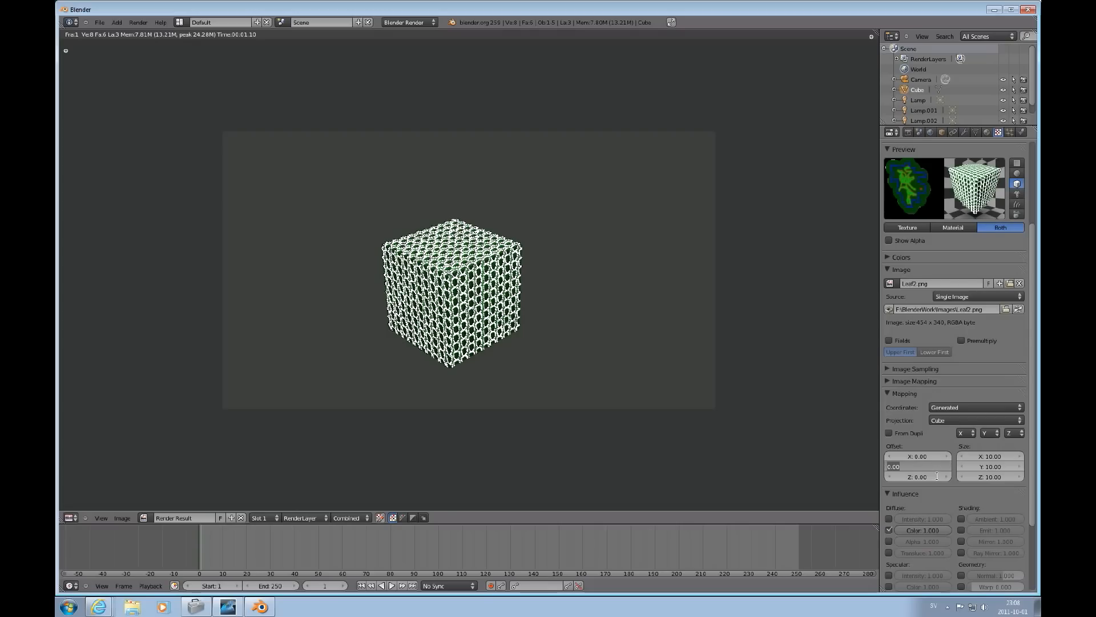
Enter Mapping offset values X 10, Y 5.8 and Z 20 for the leaf texture.
click(917, 466)
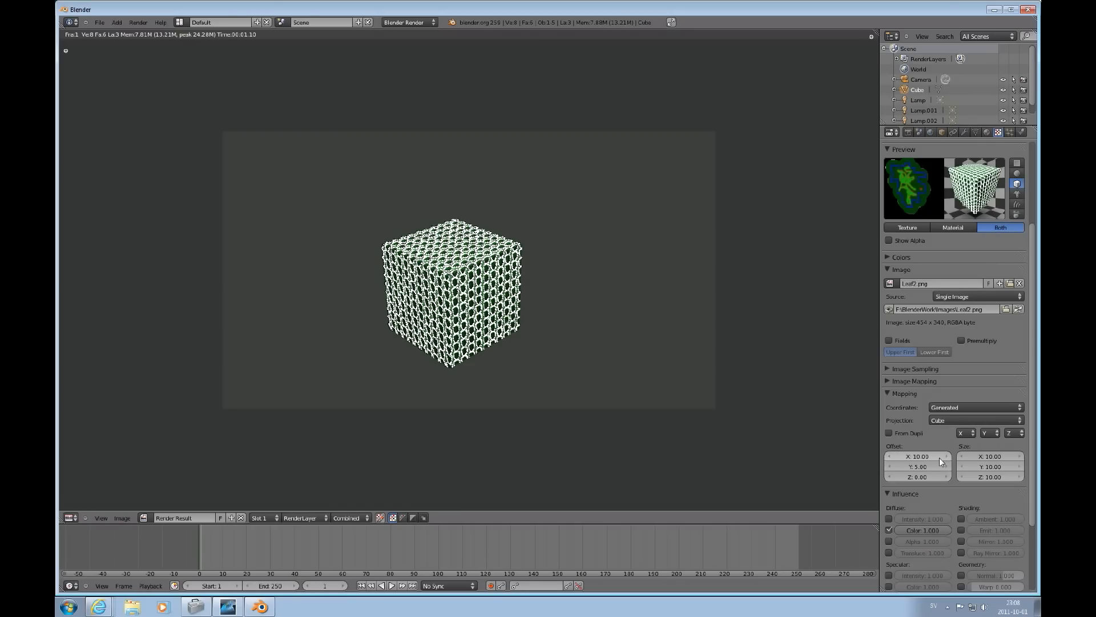
click(918, 476)
text(2)
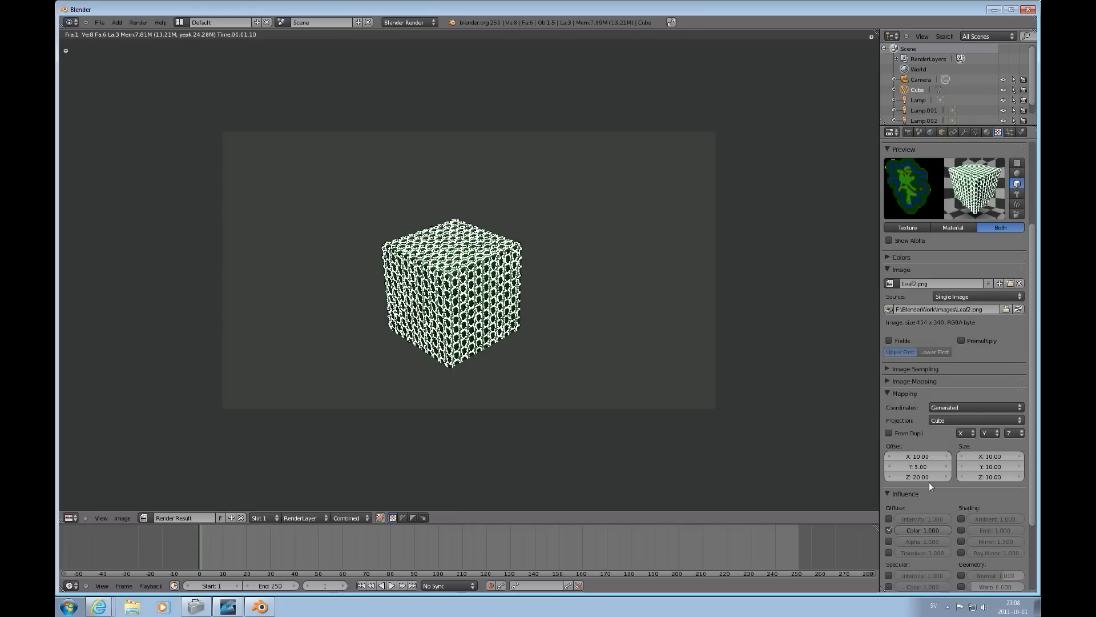
mouse_move(545, 325)
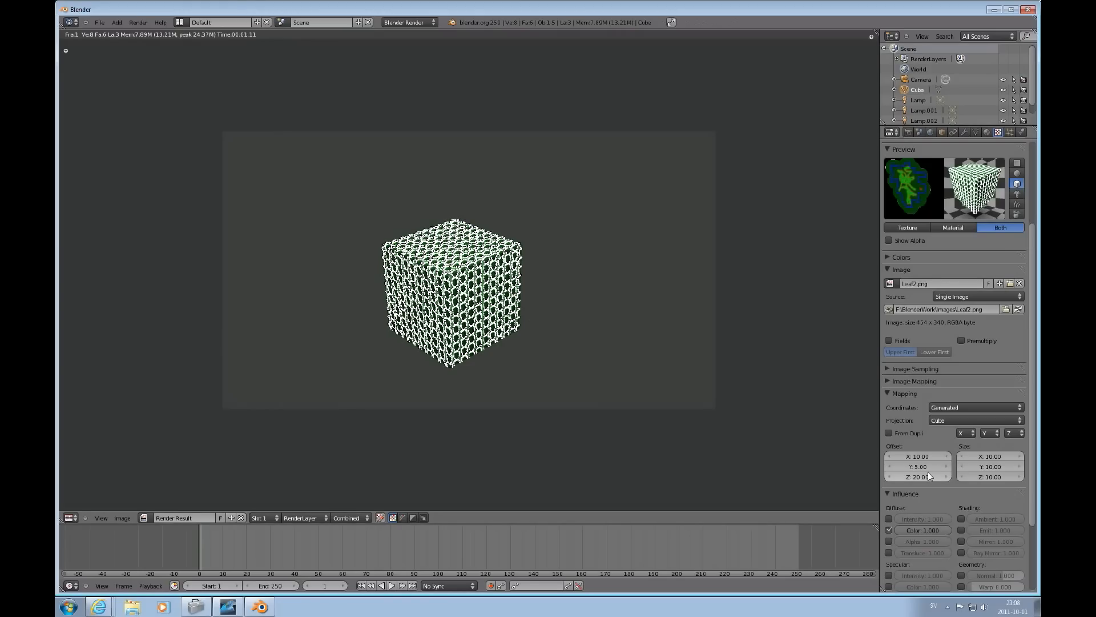
mouse_move(970, 415)
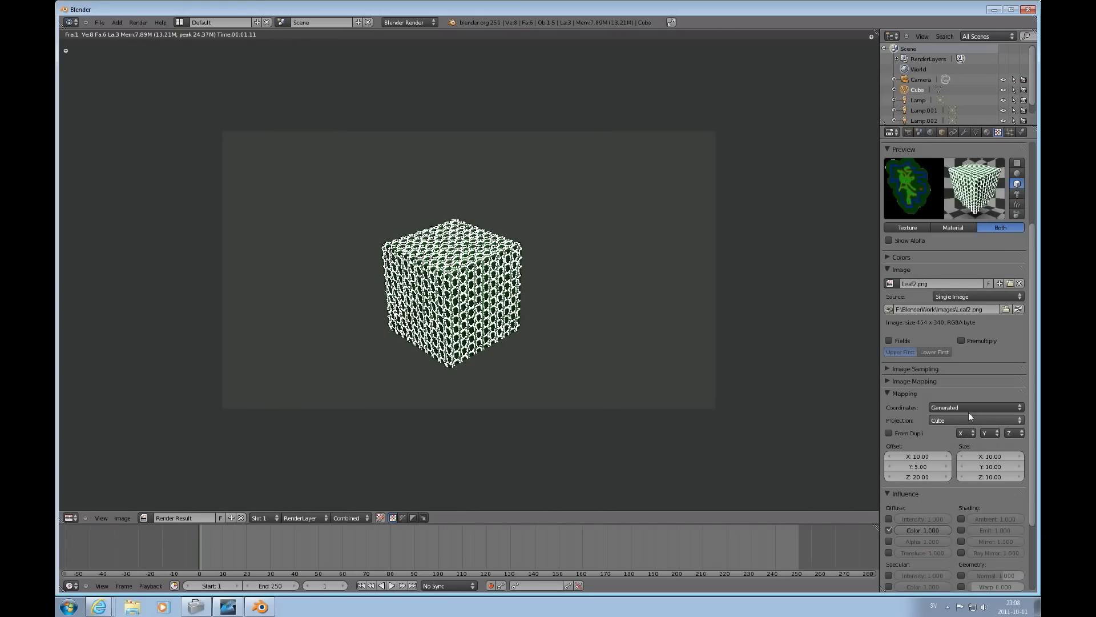
Change the Mapping coordinates from Generated to UV, giving green diagonal leaf stripes.
click(973, 407)
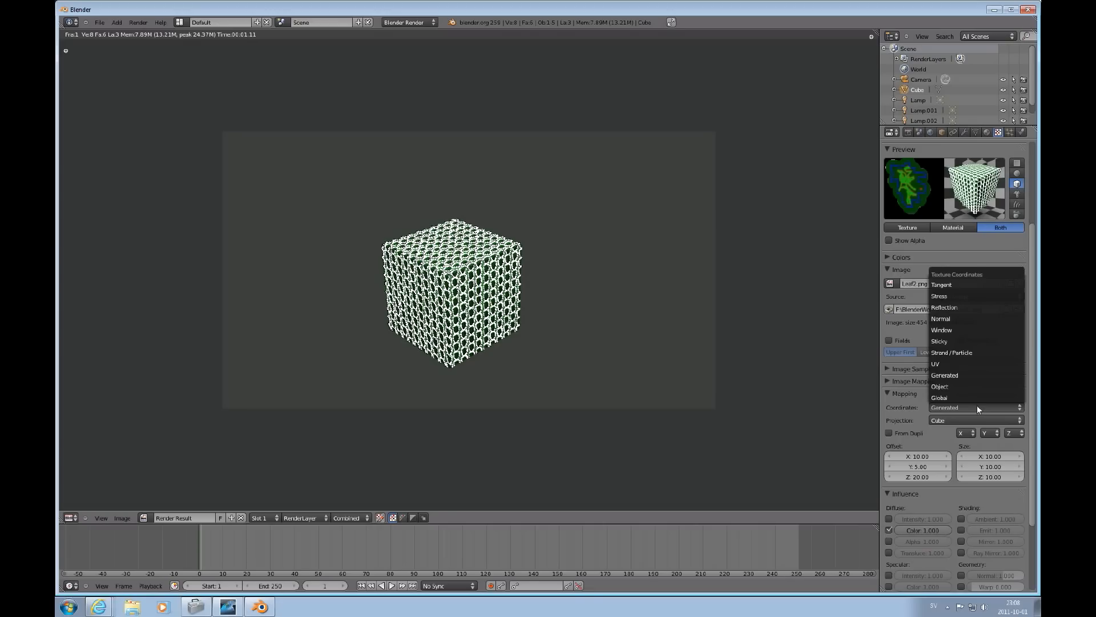
mouse_move(974, 403)
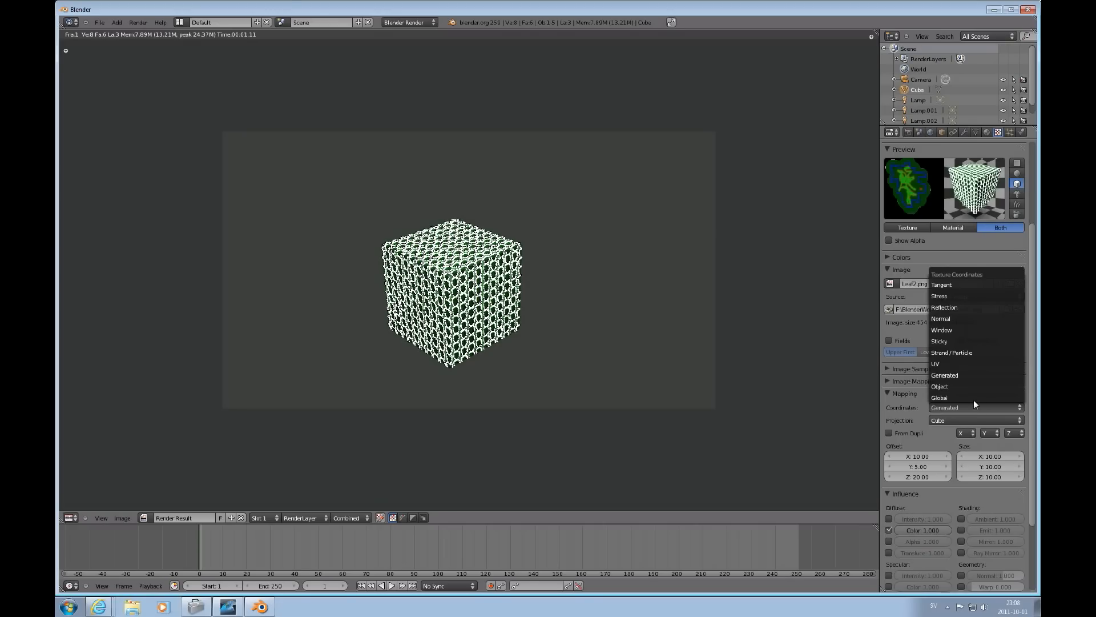
click(935, 363)
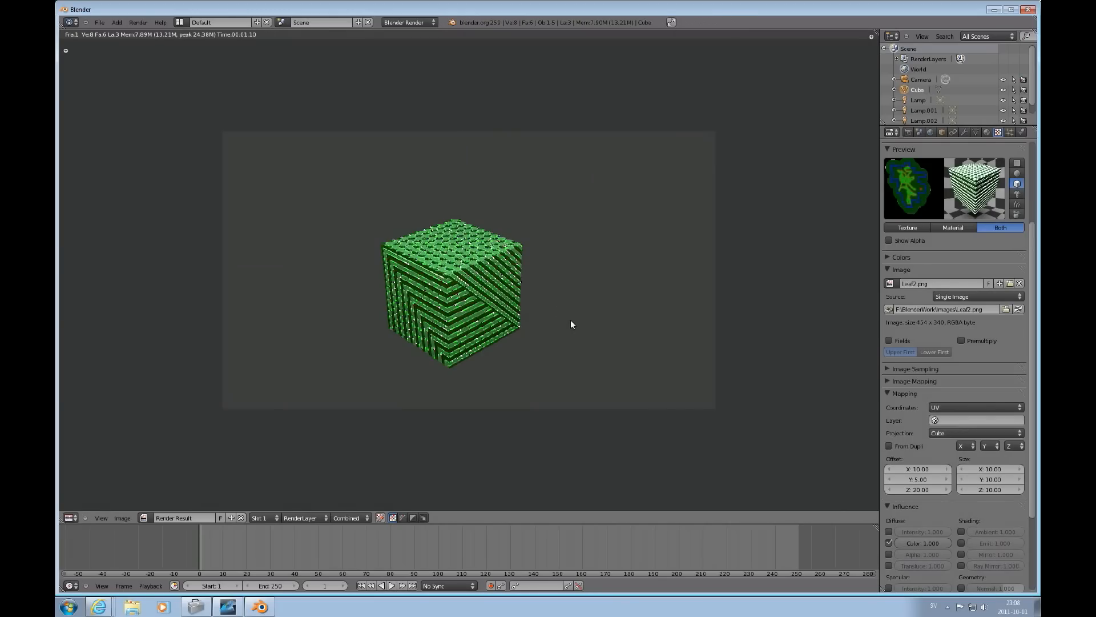
mouse_move(531, 302)
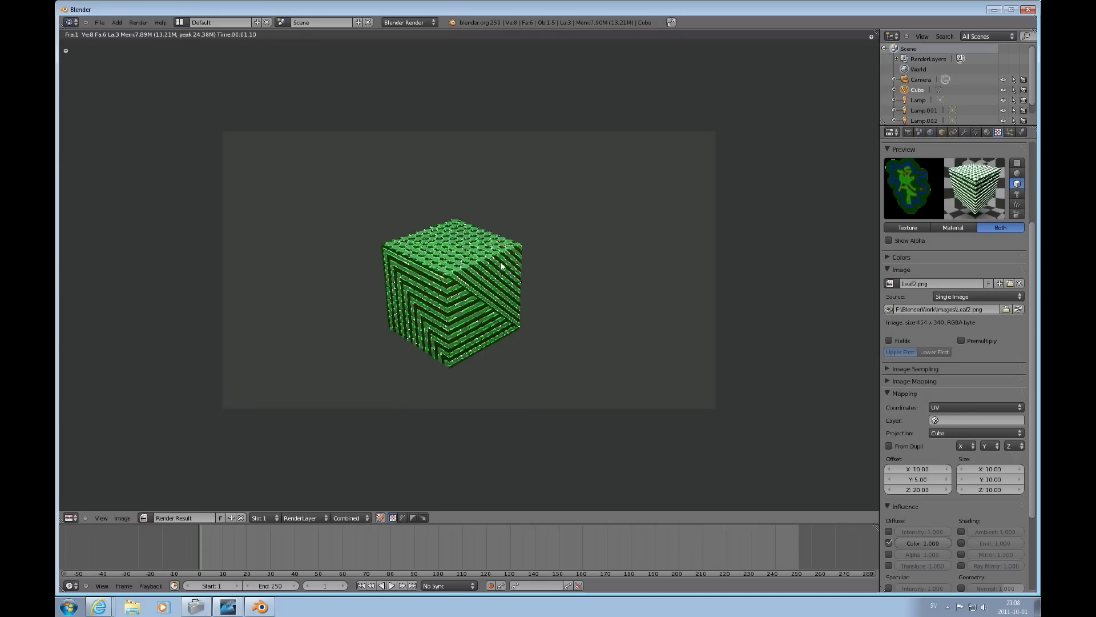
mouse_move(507, 247)
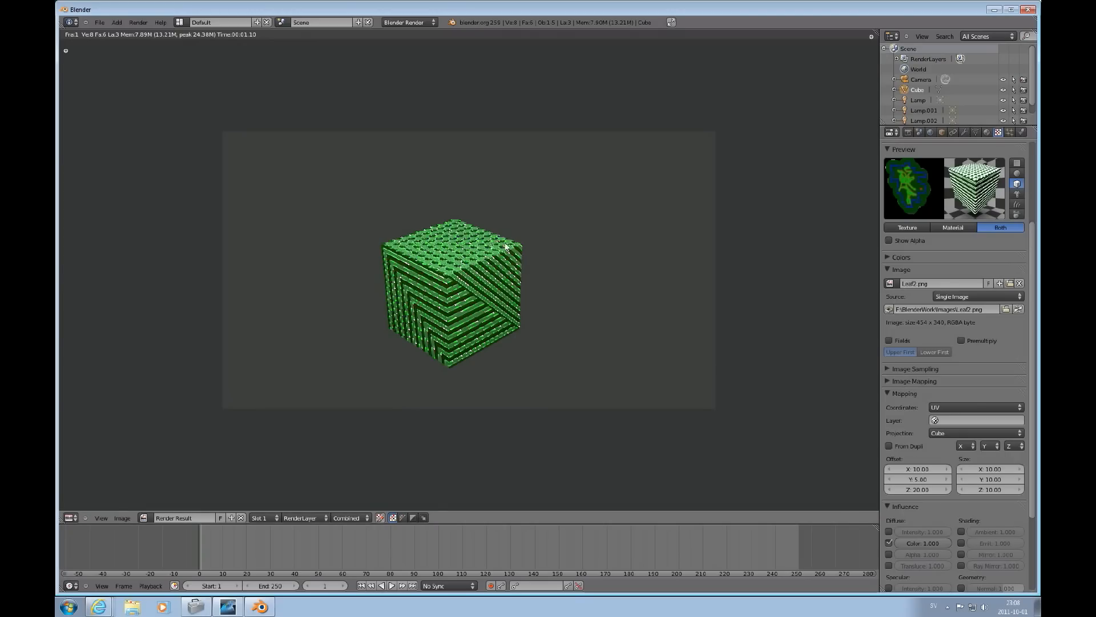
mouse_move(933, 496)
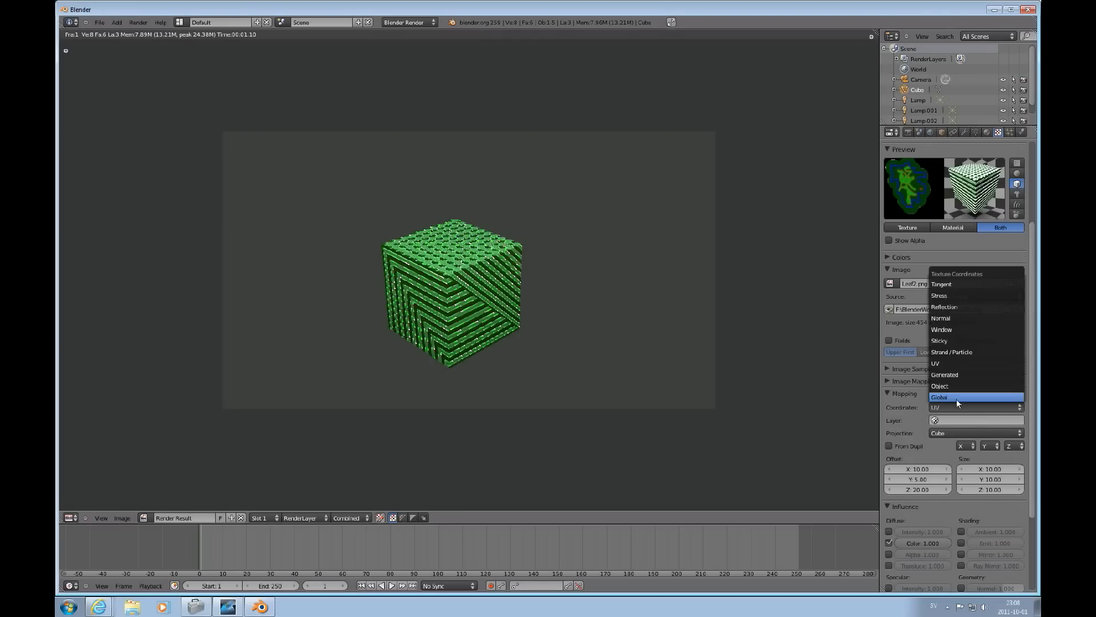
Restore Generated coordinates and zero the X, Y, Z offsets for the dense pattern.
click(944, 374)
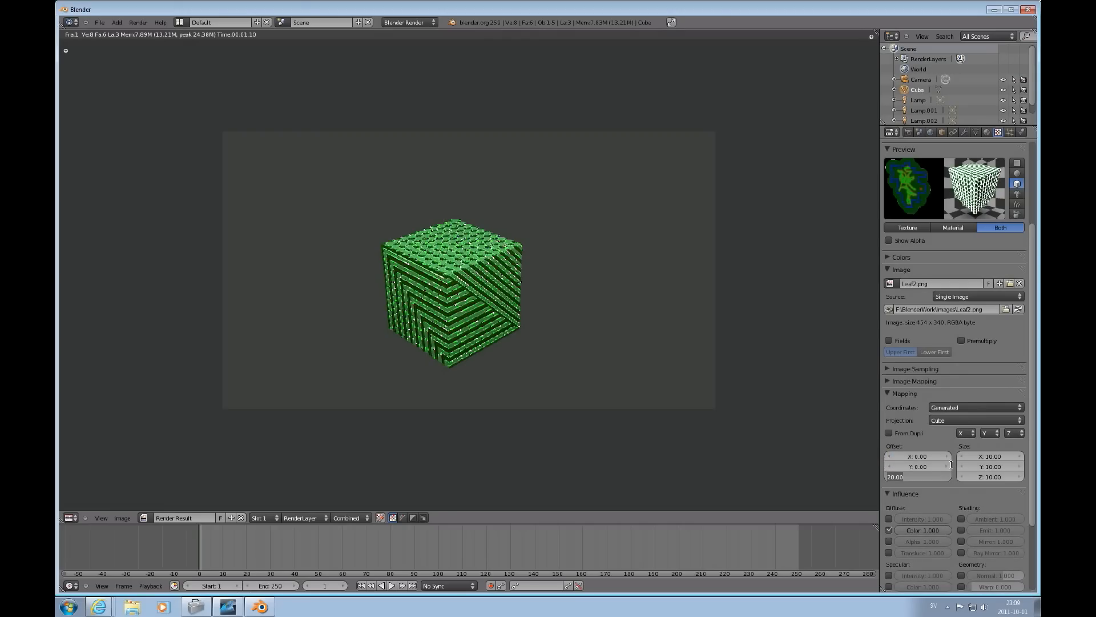
click(990, 455)
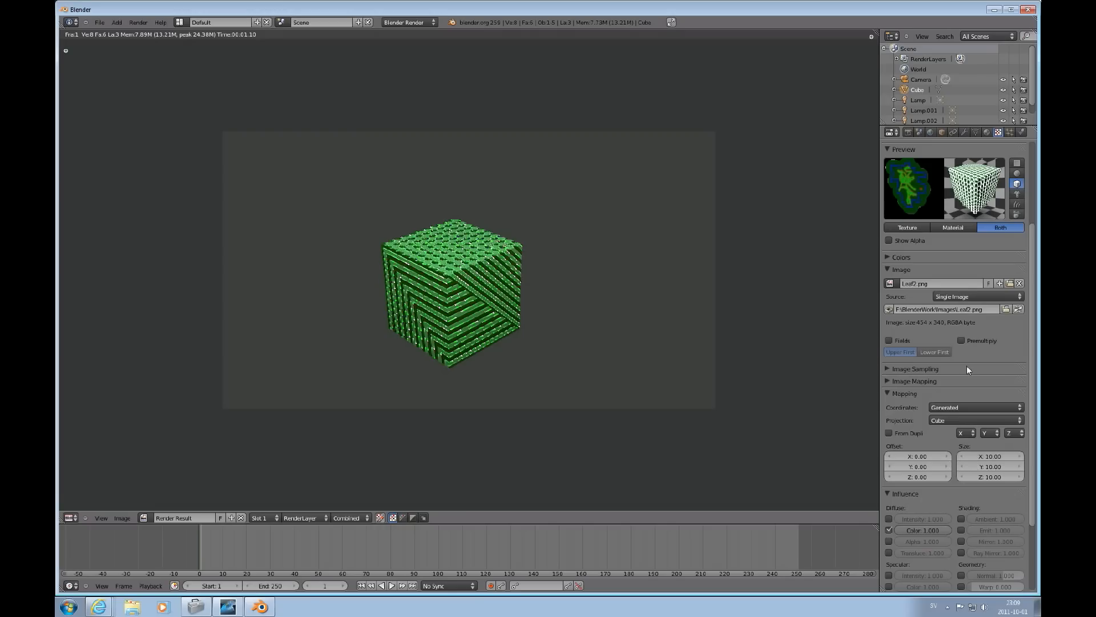
mouse_move(413, 315)
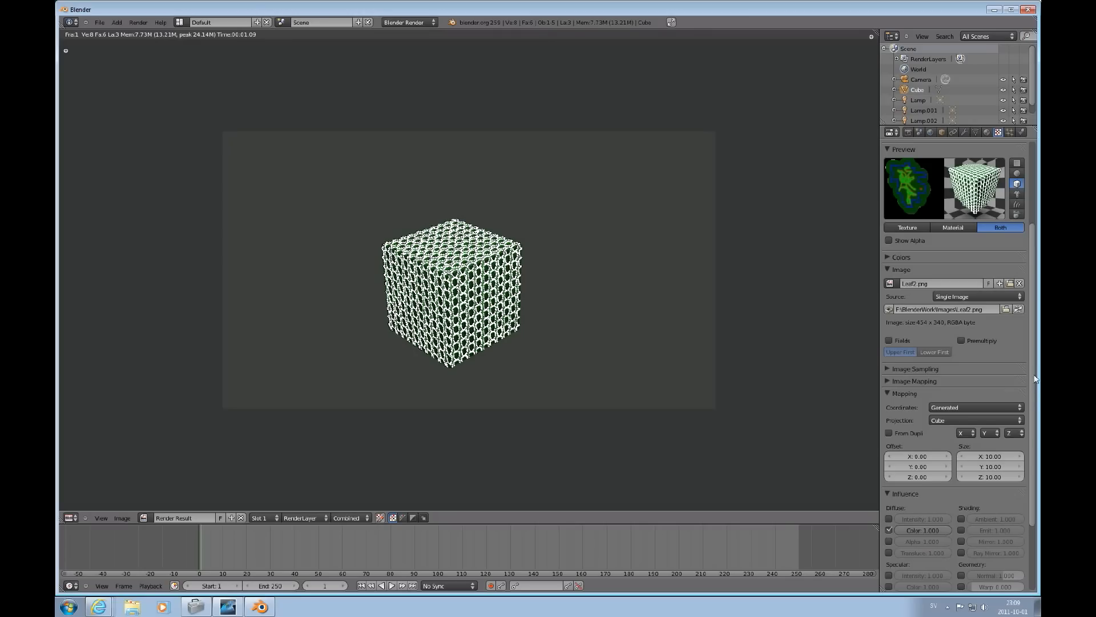
scroll(down, 3)
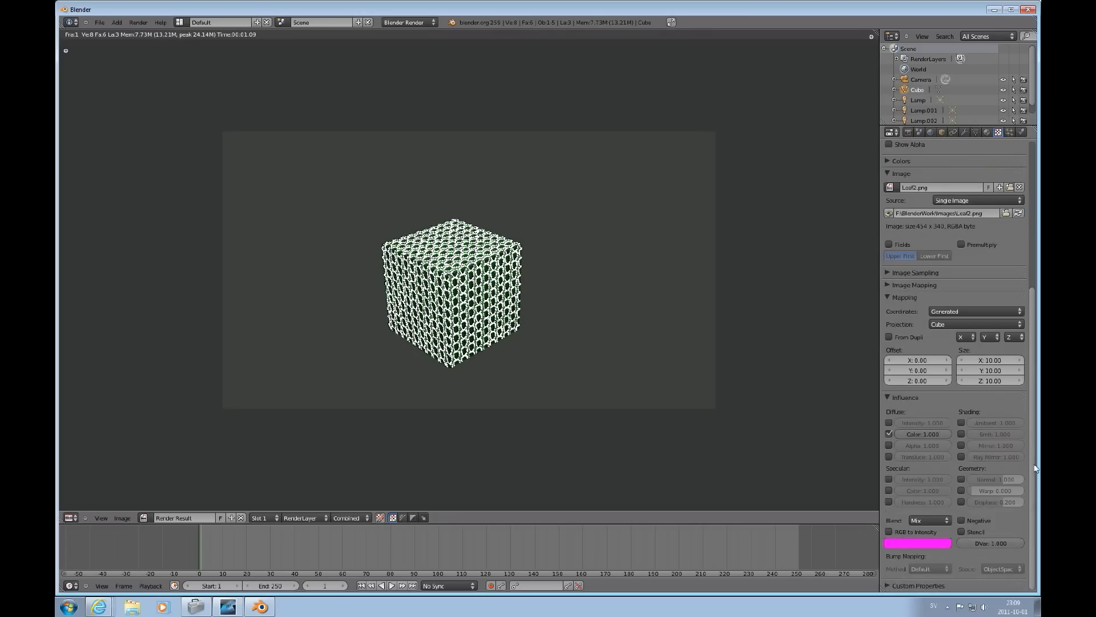
scroll(up, 3)
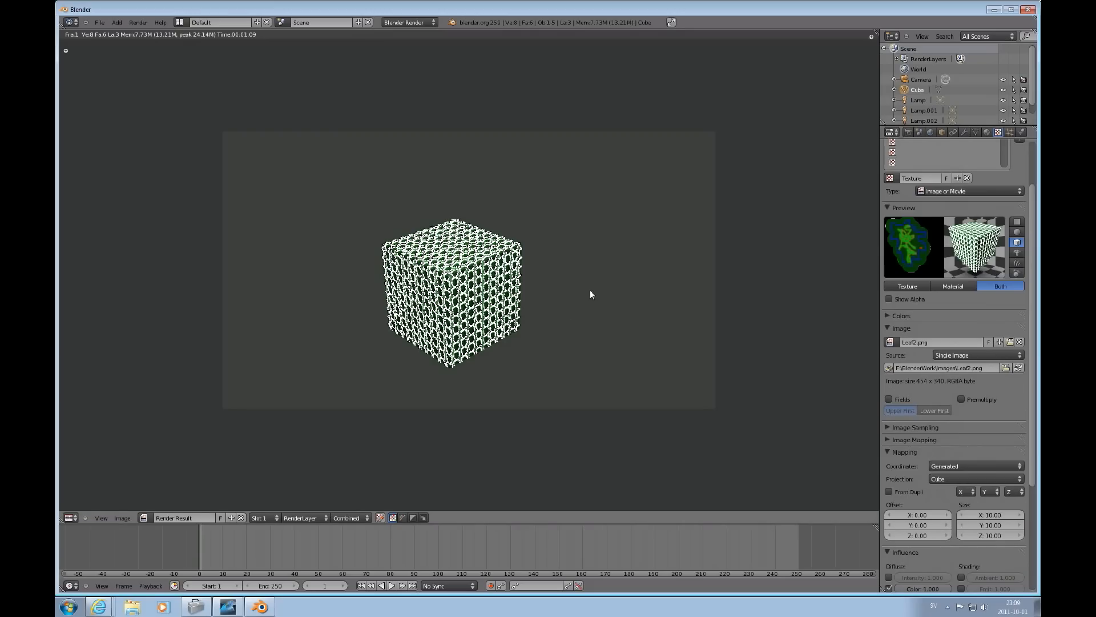
mouse_move(861, 246)
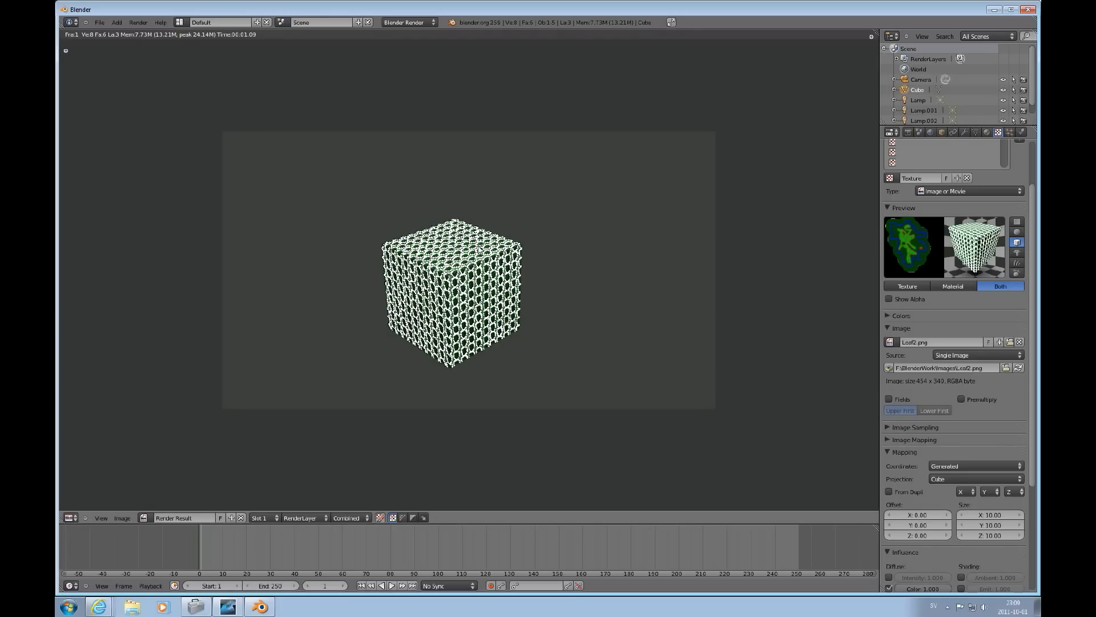
mouse_move(527, 309)
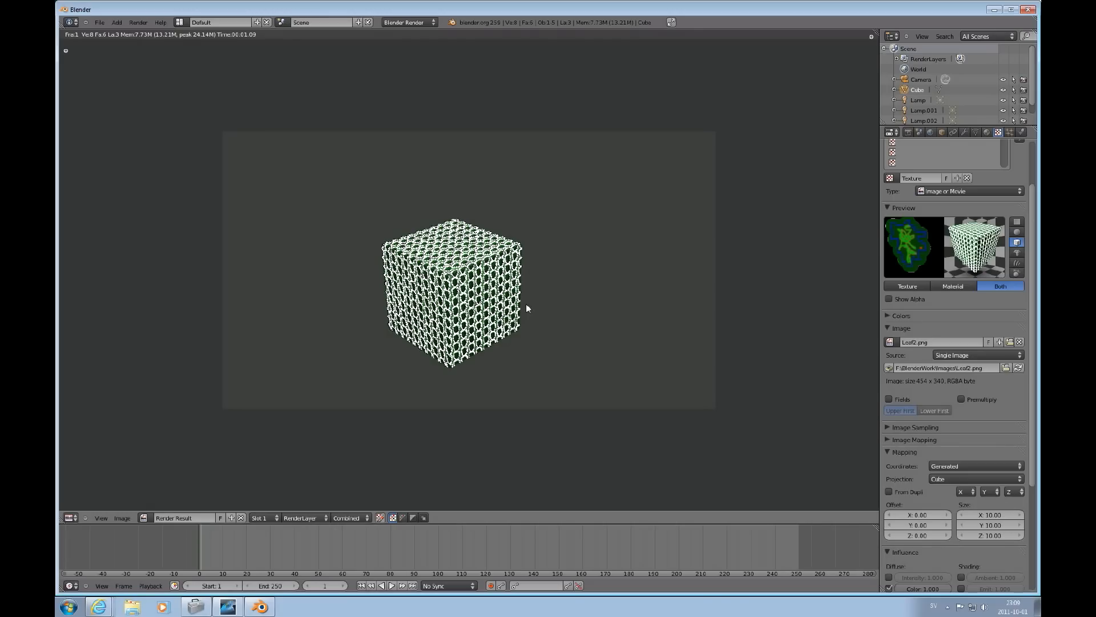
mouse_move(751, 344)
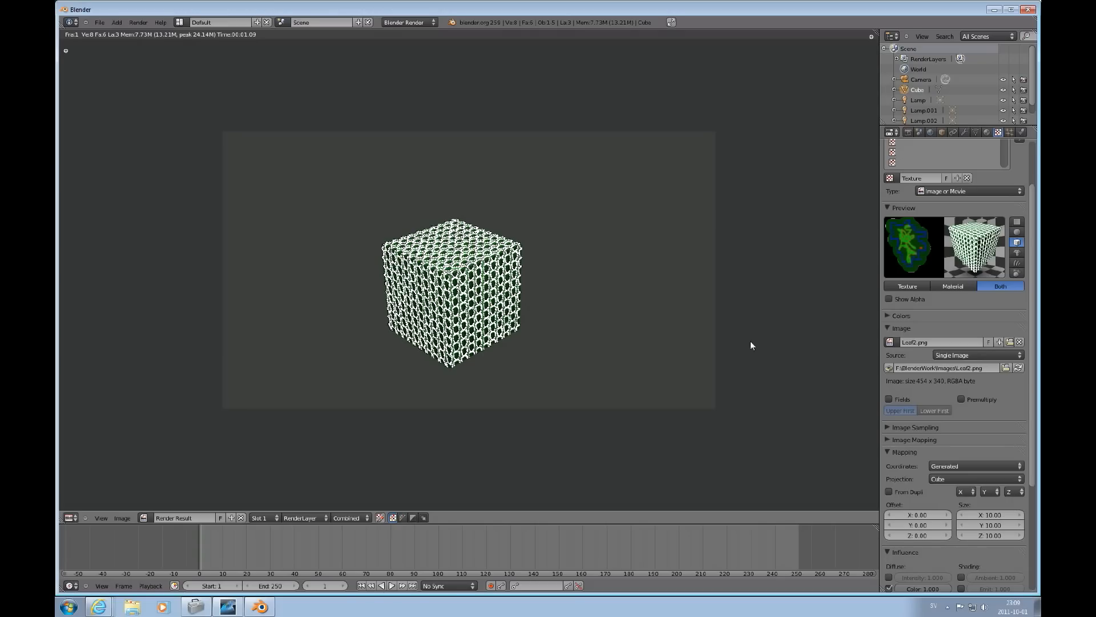
mouse_move(1003, 423)
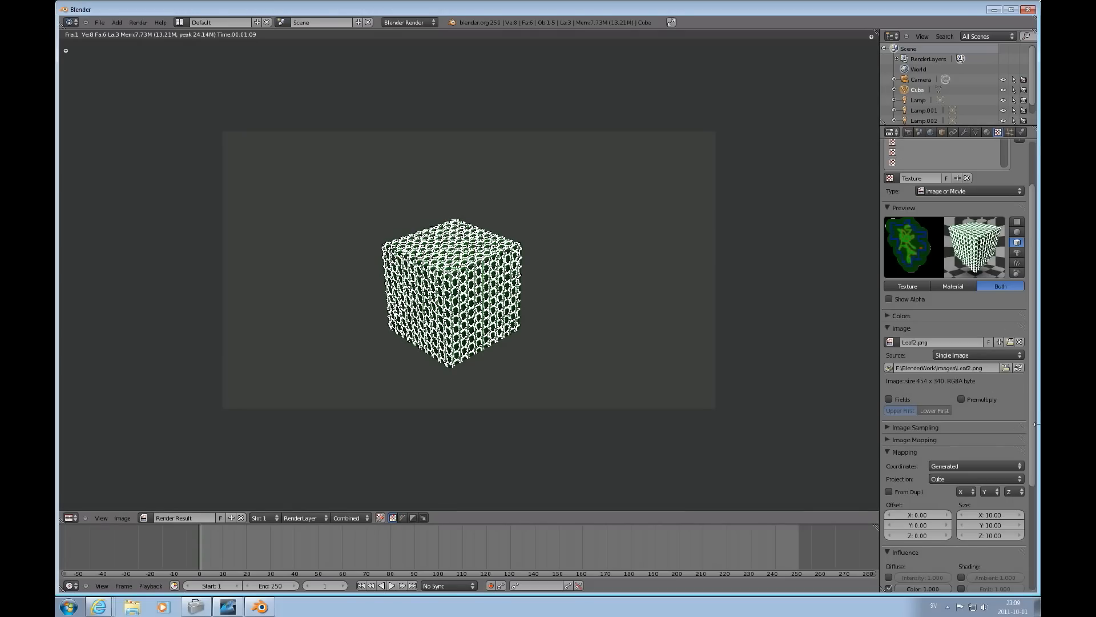
mouse_move(1005, 324)
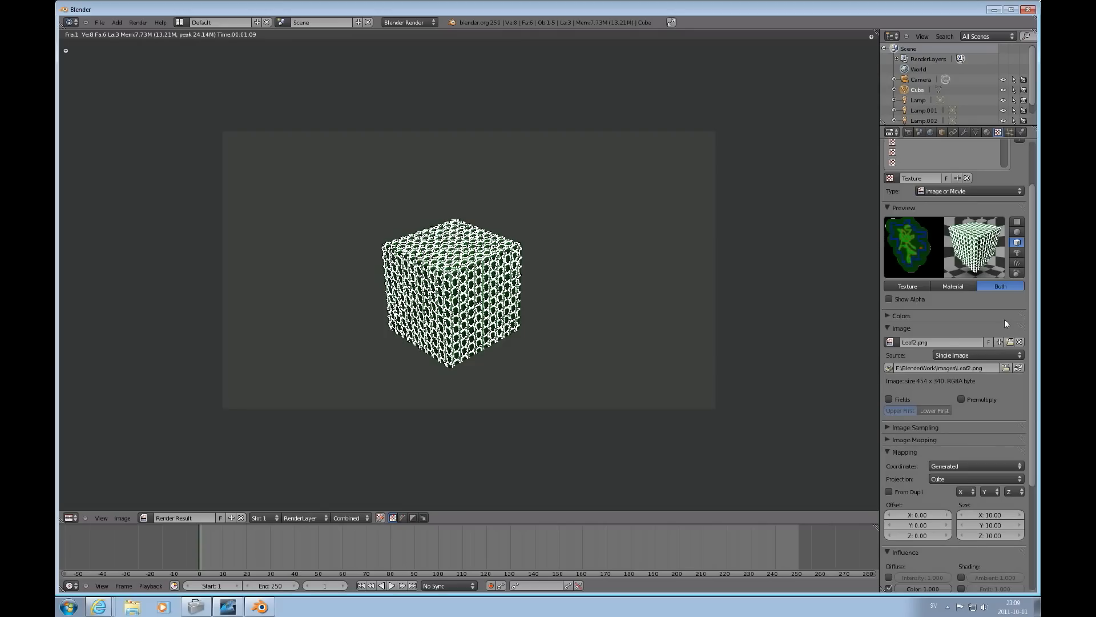
mouse_move(1032, 371)
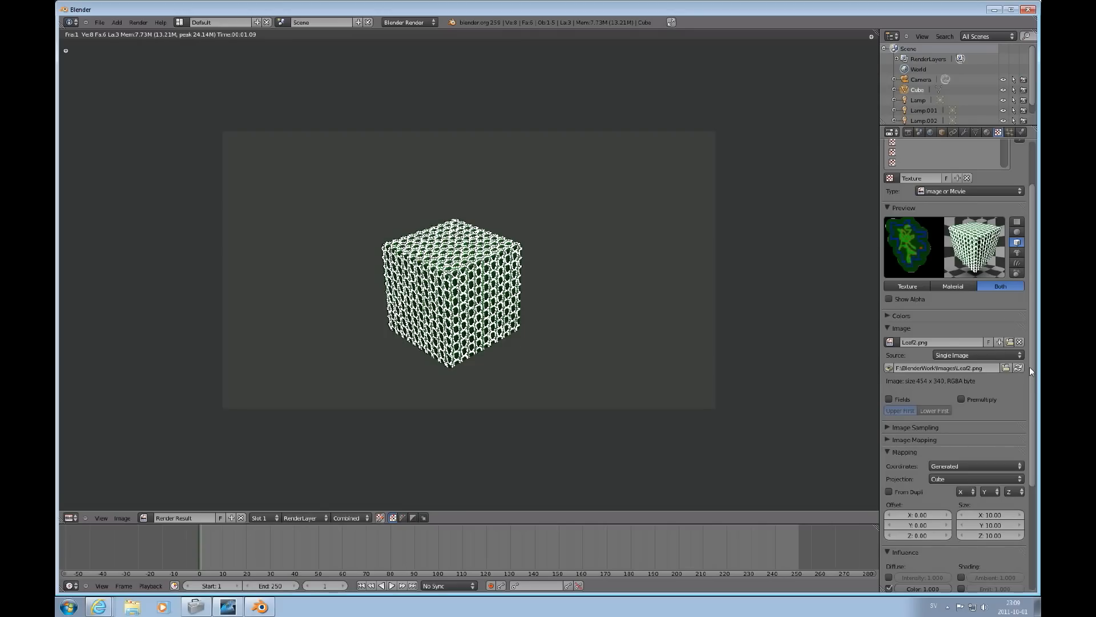
scroll(down, 3)
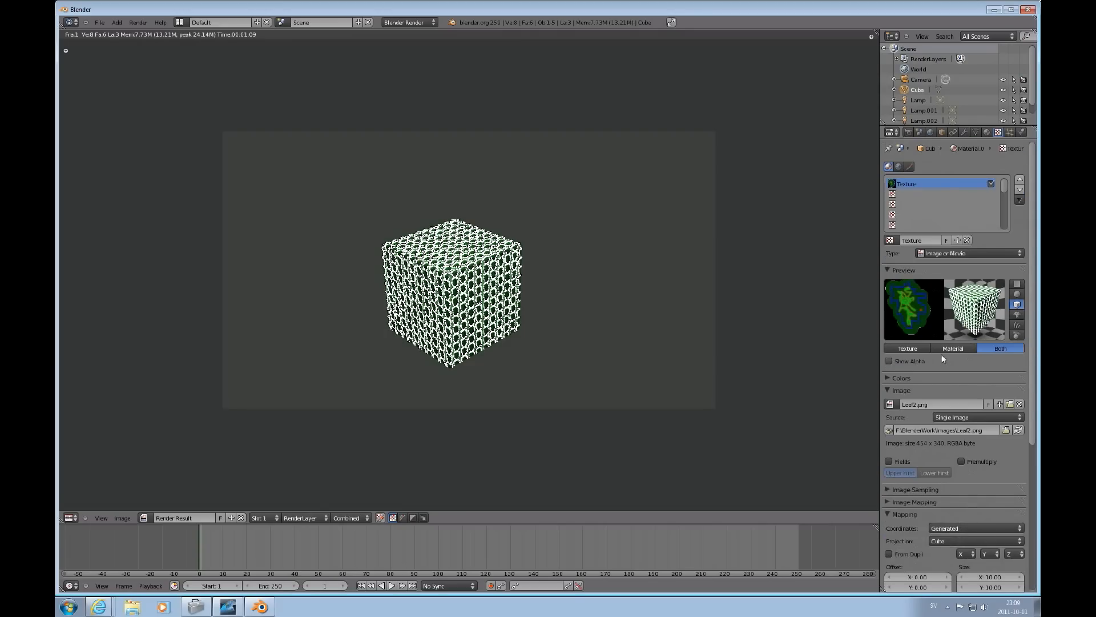
mouse_move(663, 370)
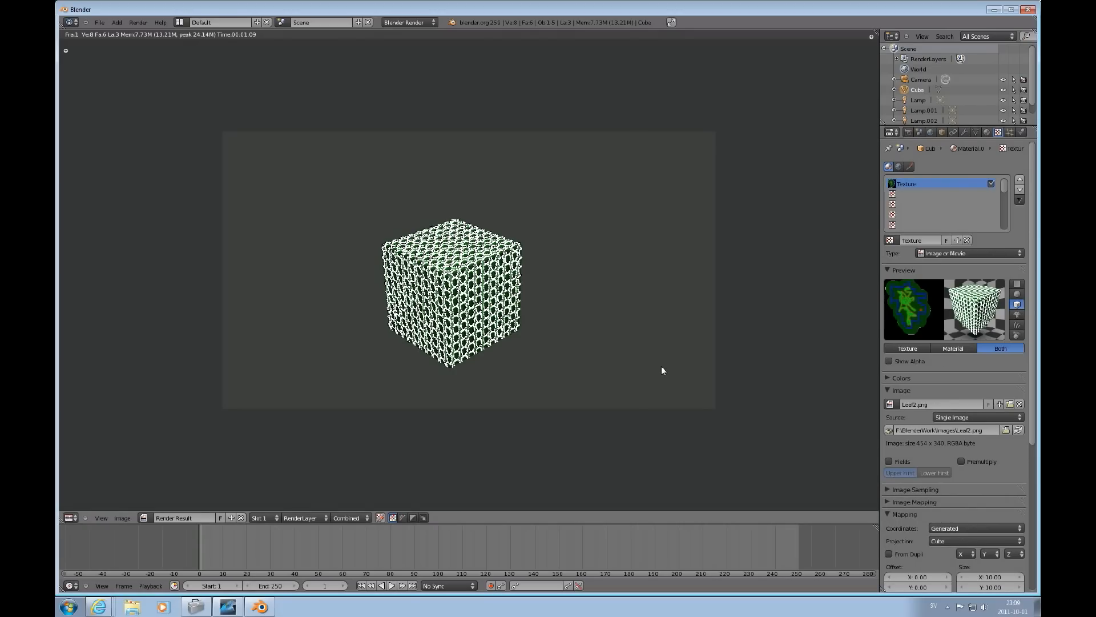
mouse_move(490, 396)
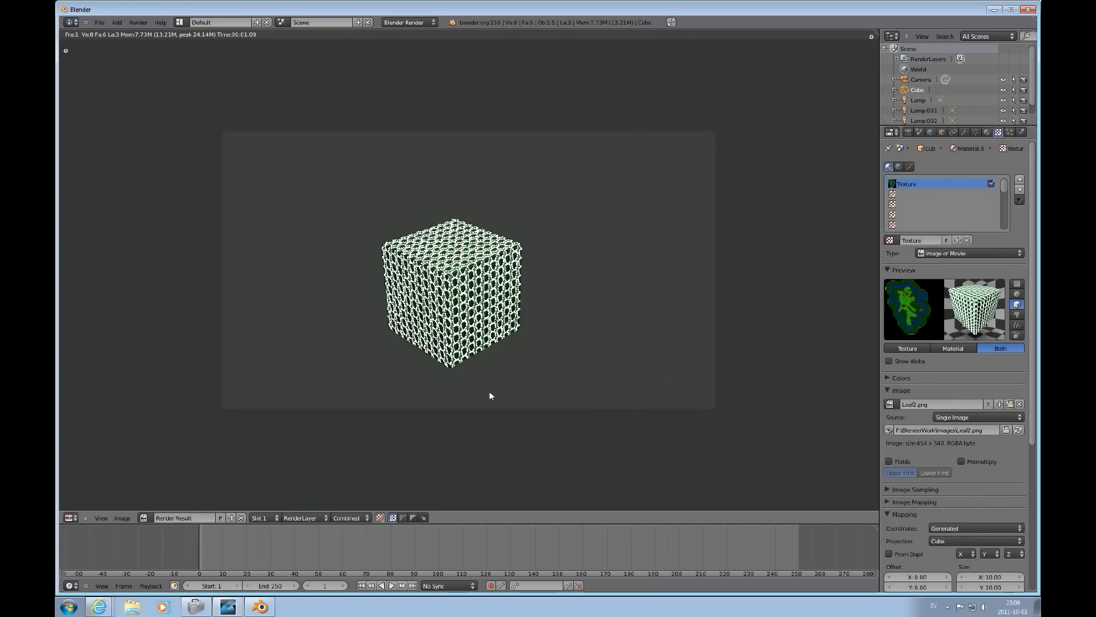
mouse_move(554, 239)
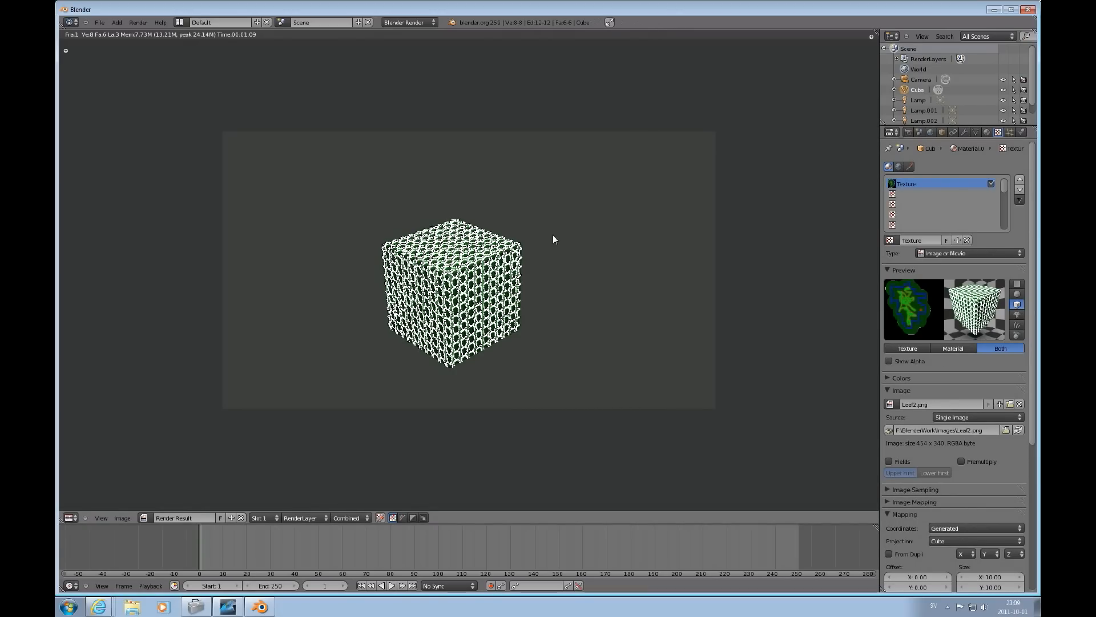
mouse_move(692, 267)
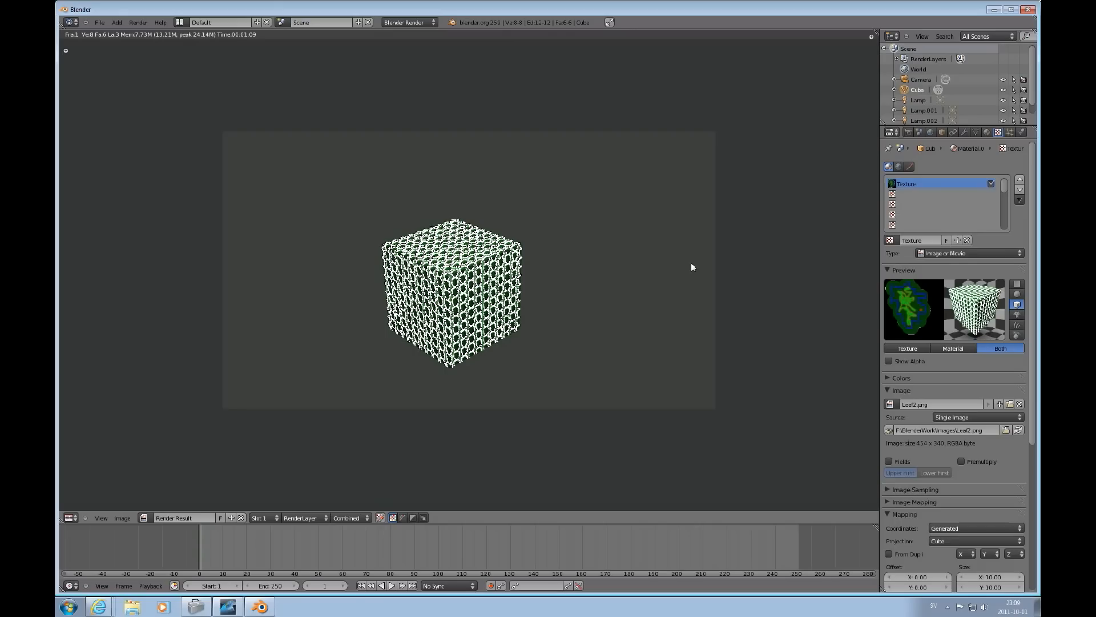
mouse_move(659, 301)
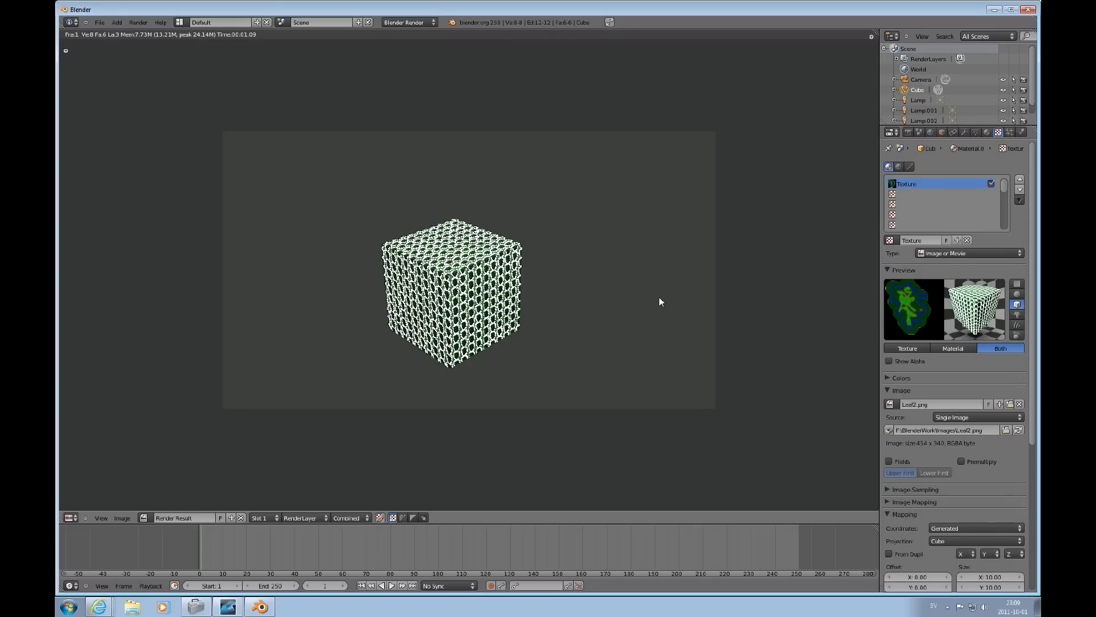
mouse_move(823, 286)
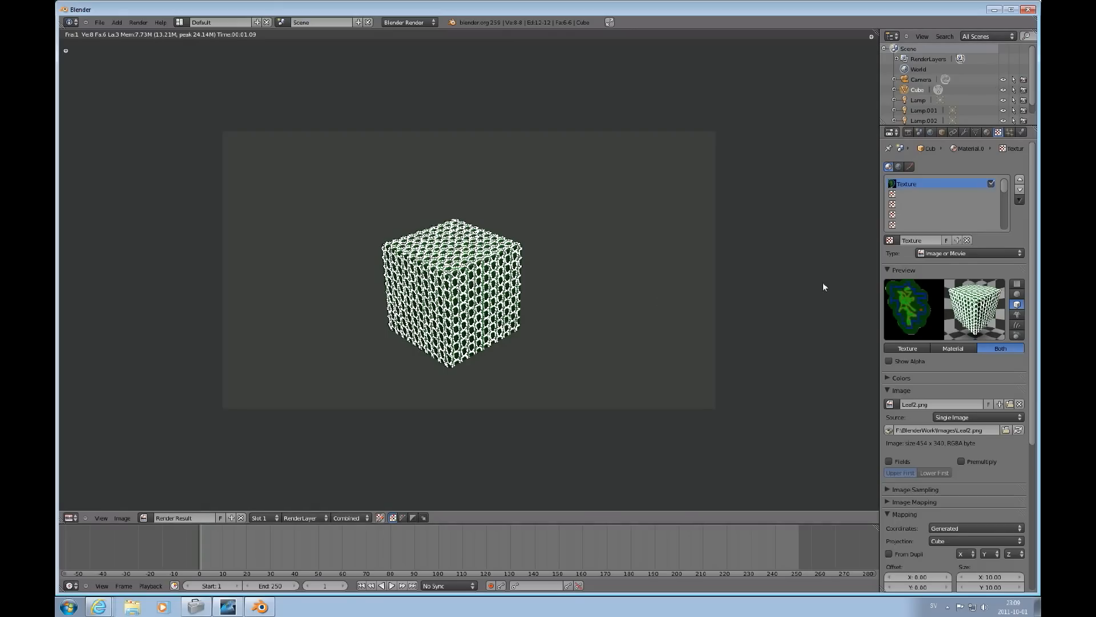